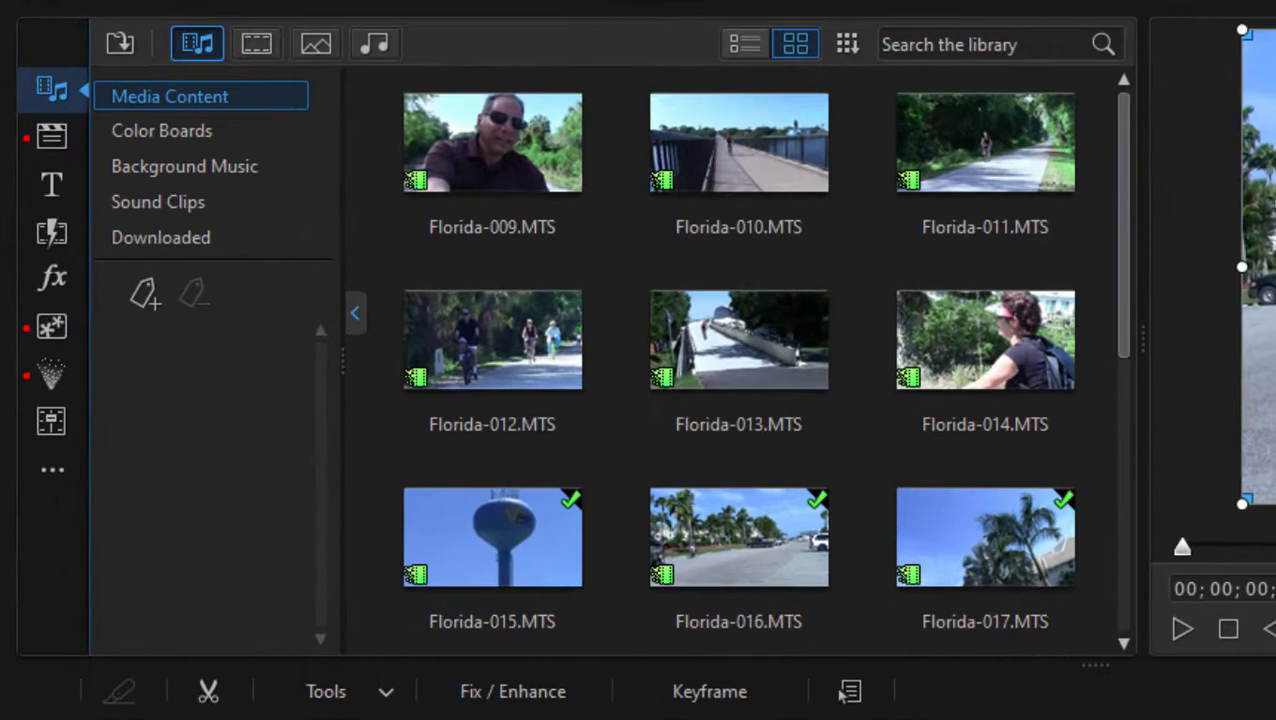
mouse_move(52, 184)
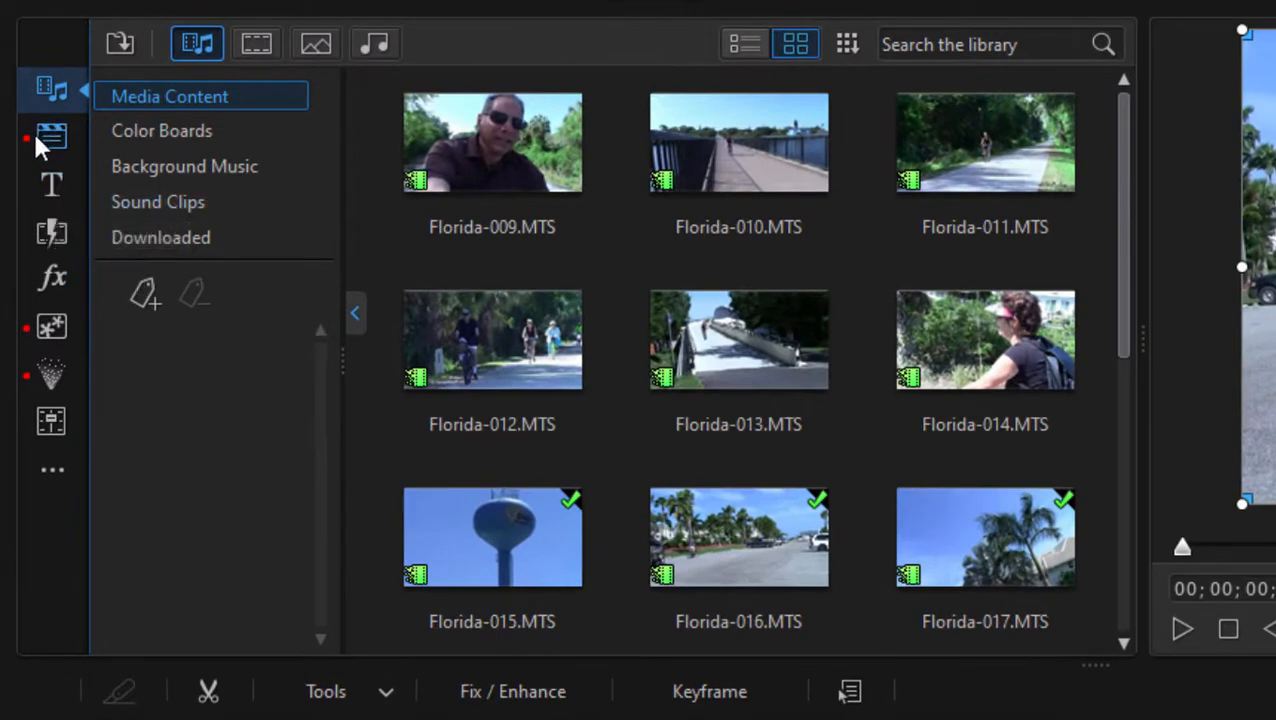
mouse_move(52, 328)
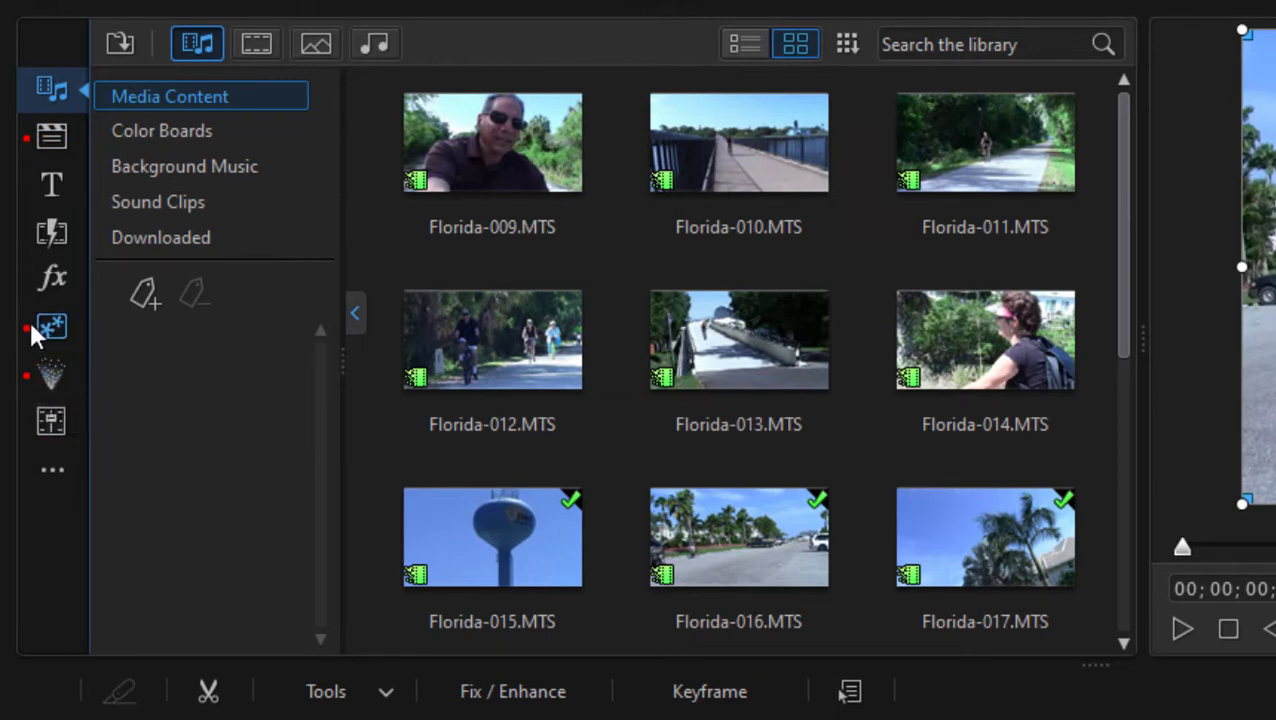
- Switch from the PiP Objects room to the Title room's template library
left_click(52, 328)
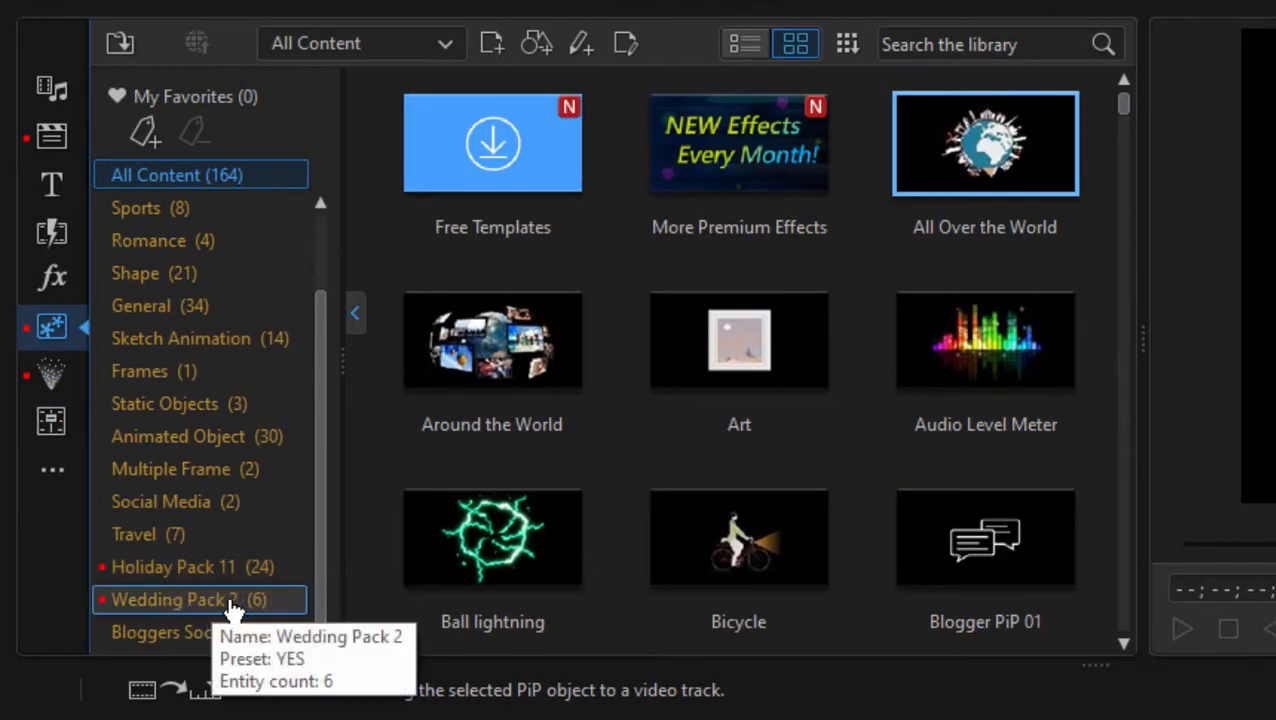
mouse_move(52, 136)
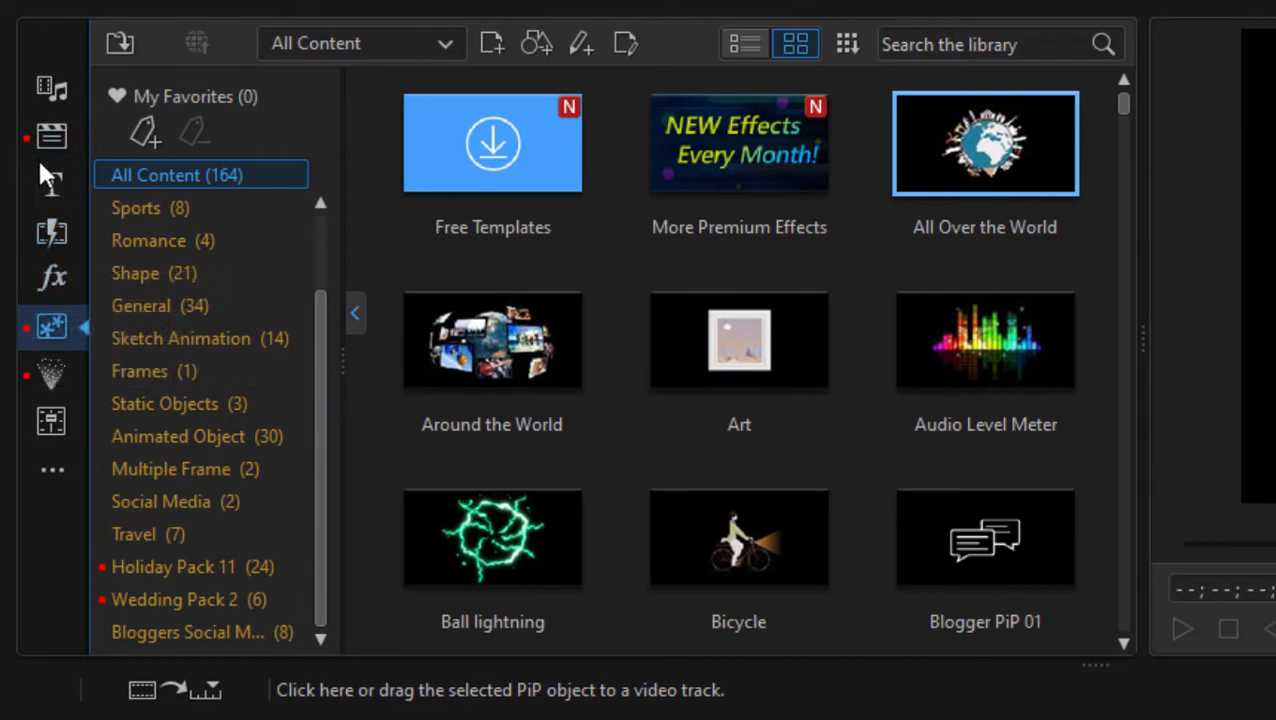
left_click(52, 184)
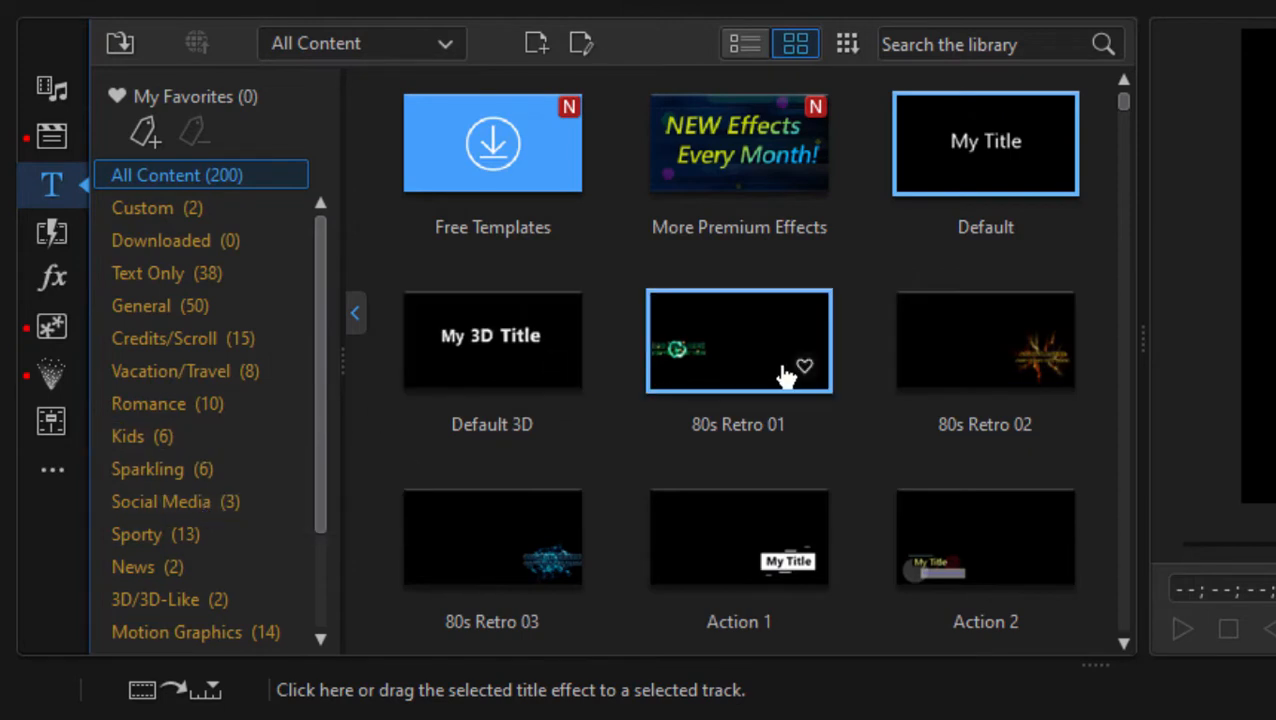
- Filter the title library to the Vacation/Travel category
left_click(190, 370)
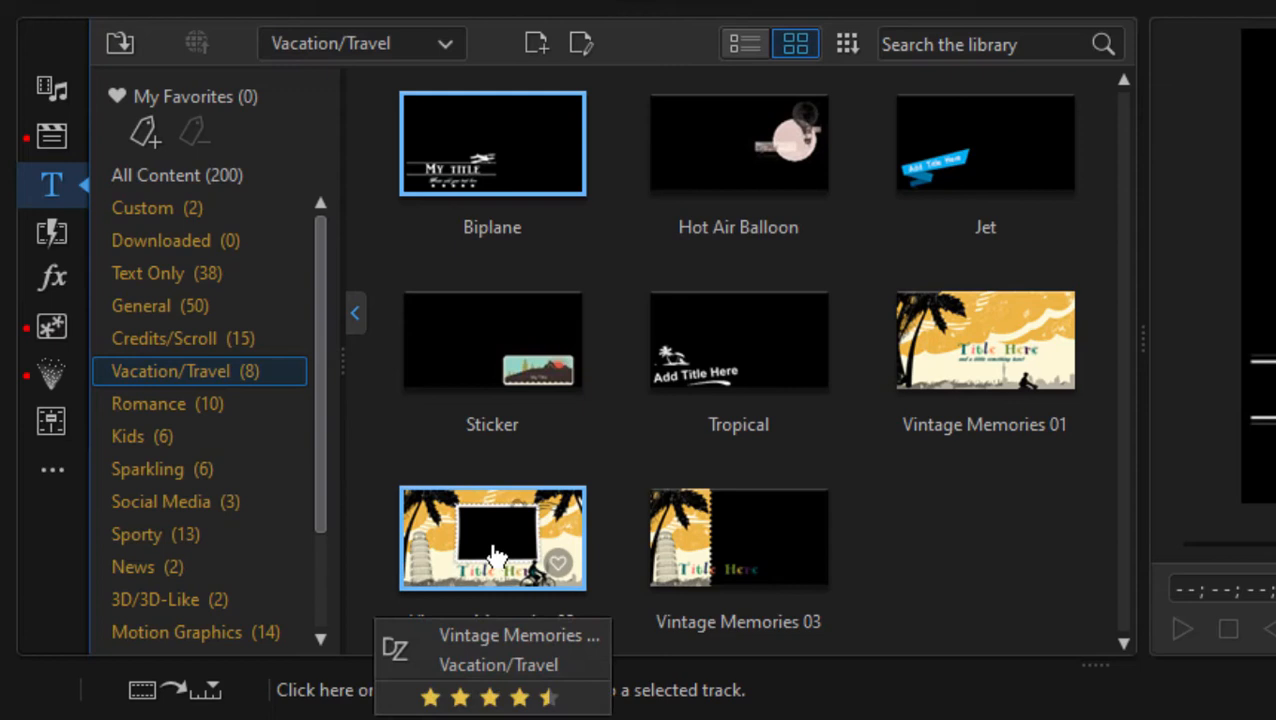
mouse_move(950, 564)
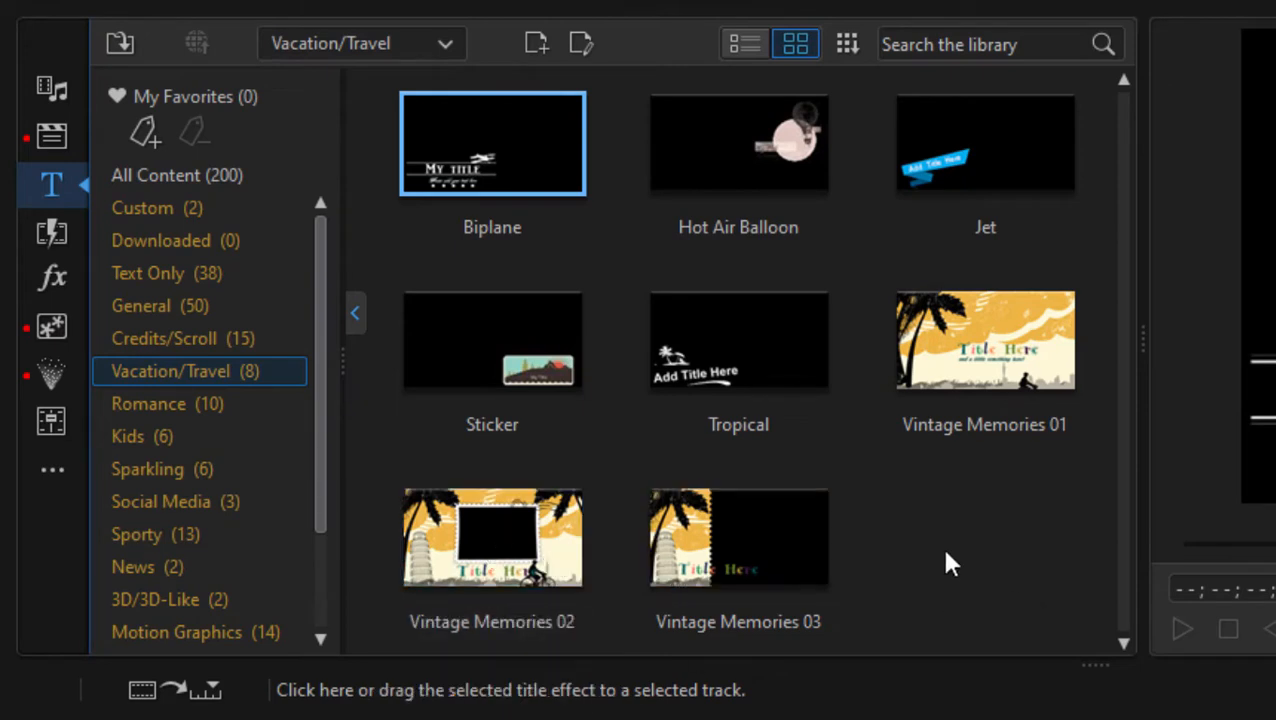
mouse_move(616, 48)
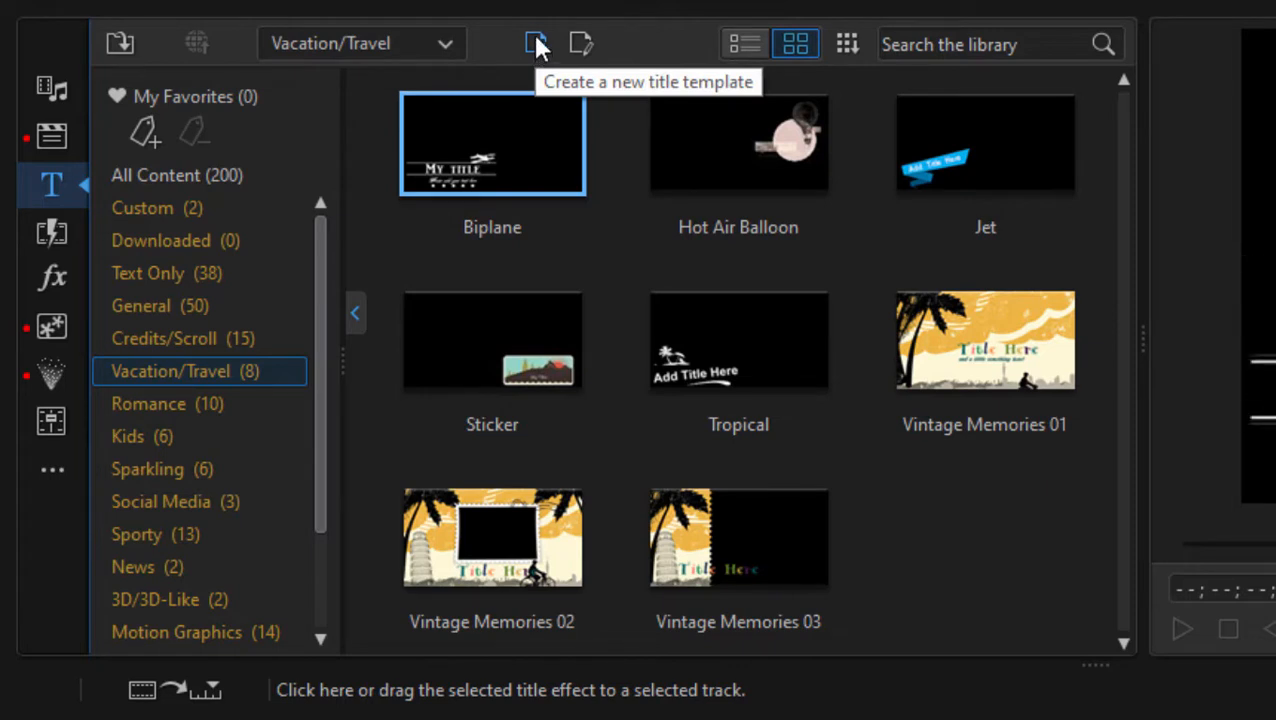
mouse_move(582, 44)
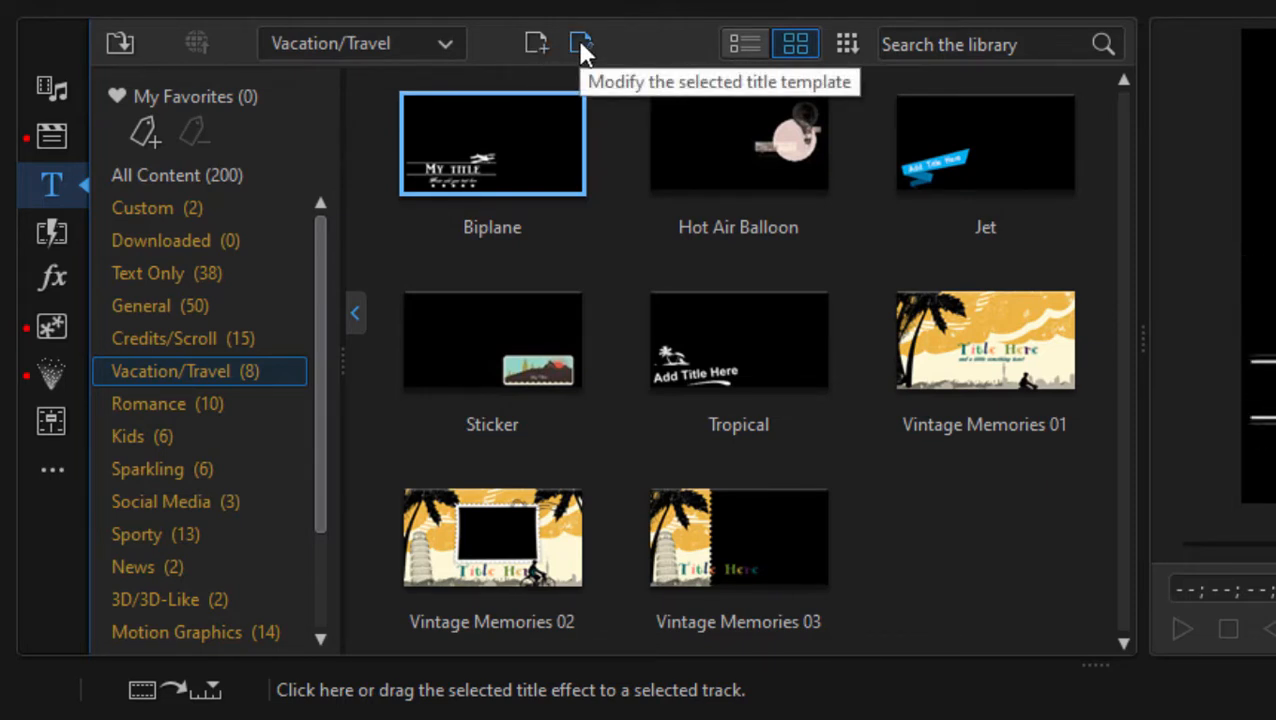
mouse_move(64, 344)
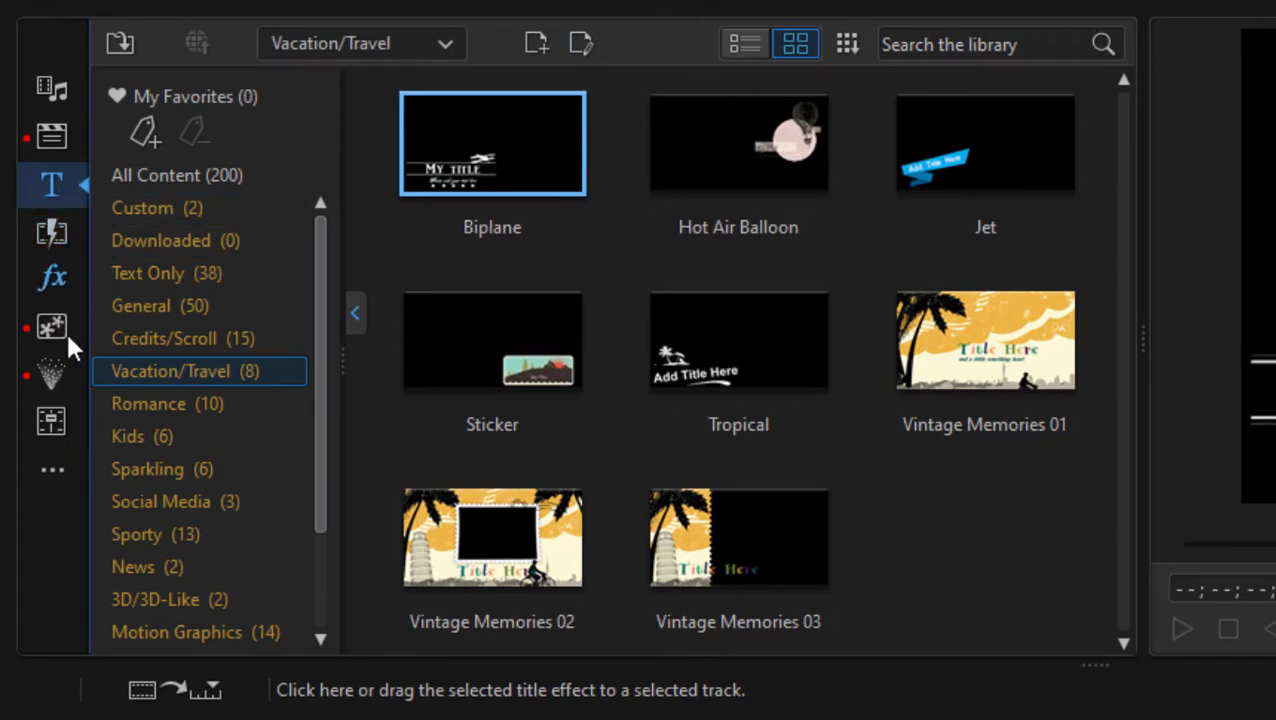
mouse_move(52, 328)
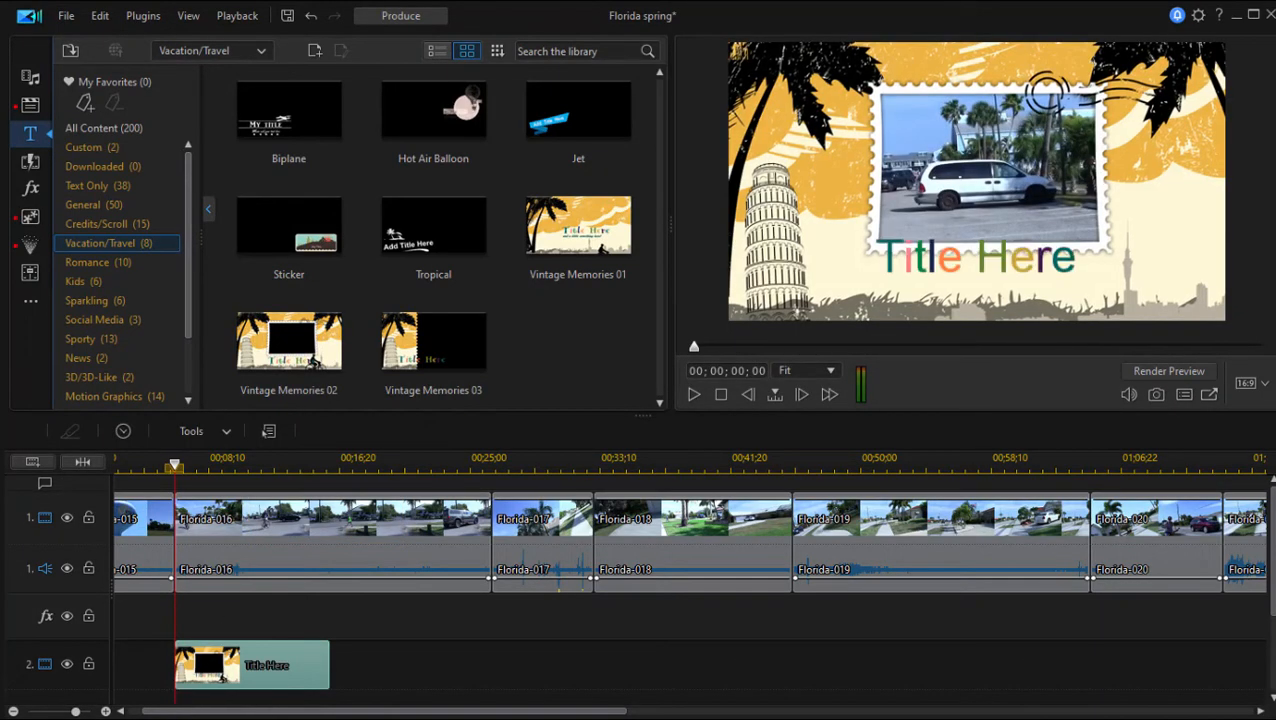
mouse_move(232, 508)
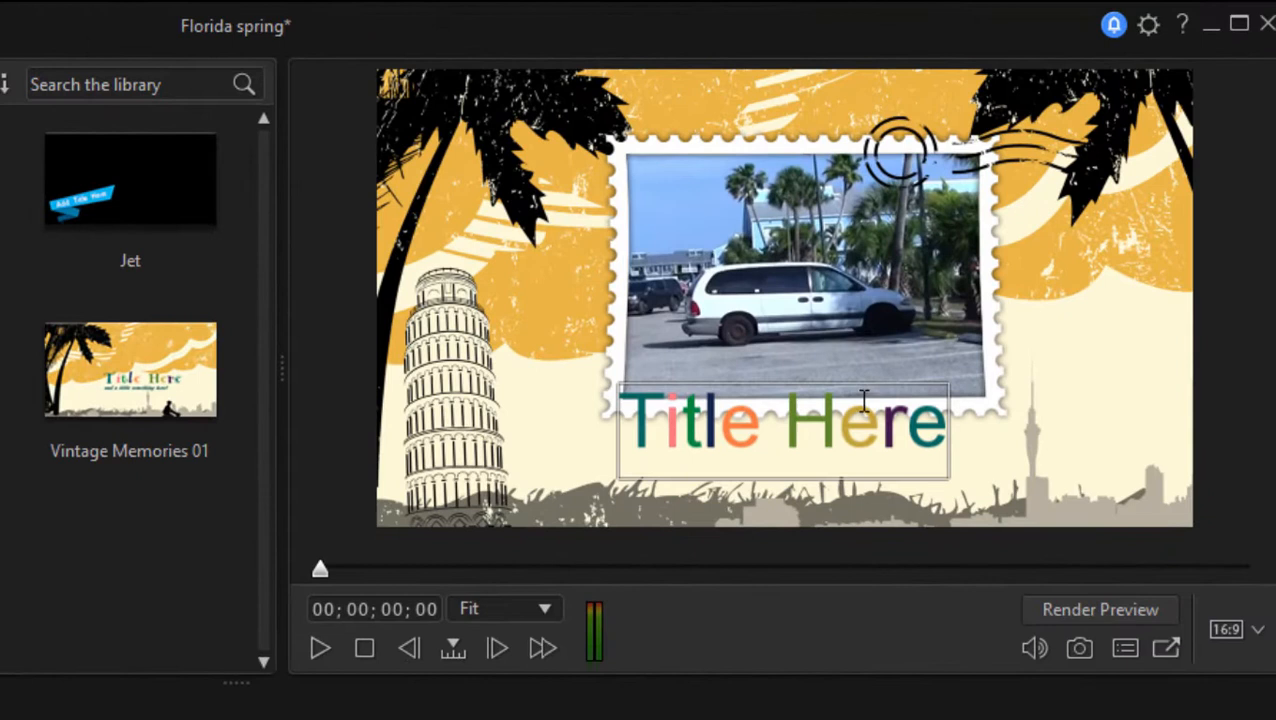
mouse_move(812, 468)
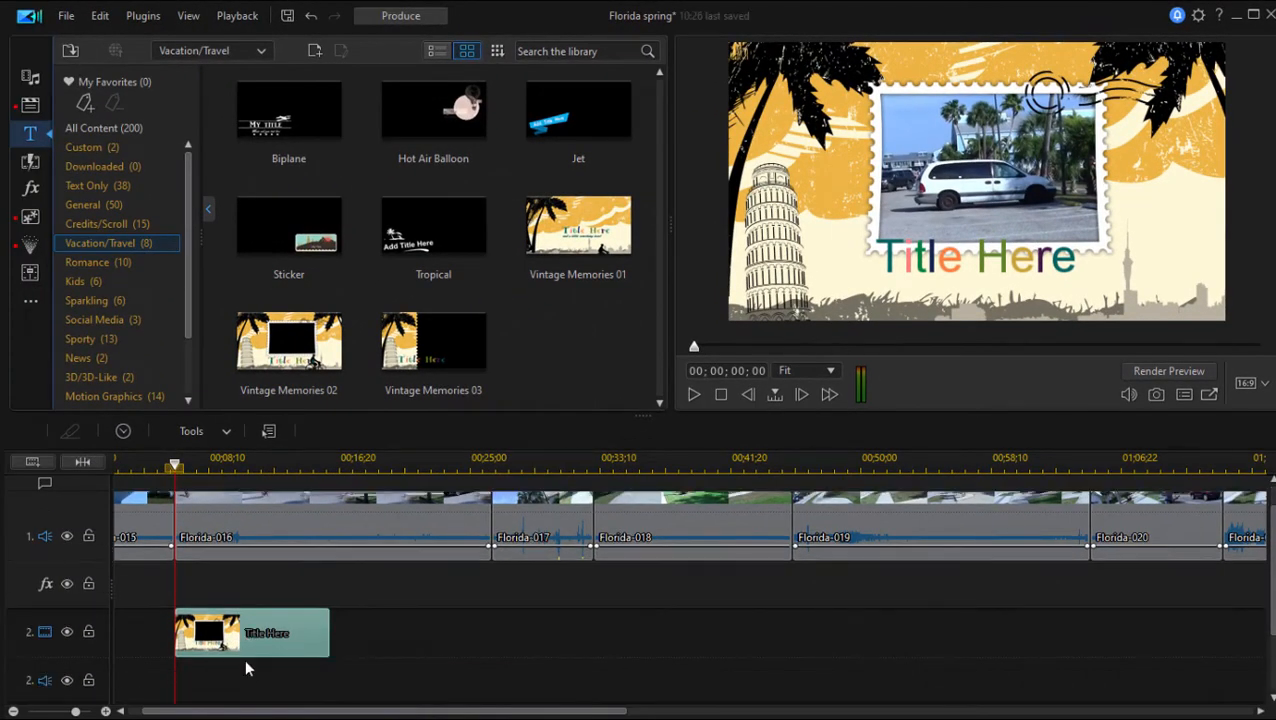
- In Title Designer, set the text to 'Biking the Beach' at size 36 in the Autumn font
double_click(208, 632)
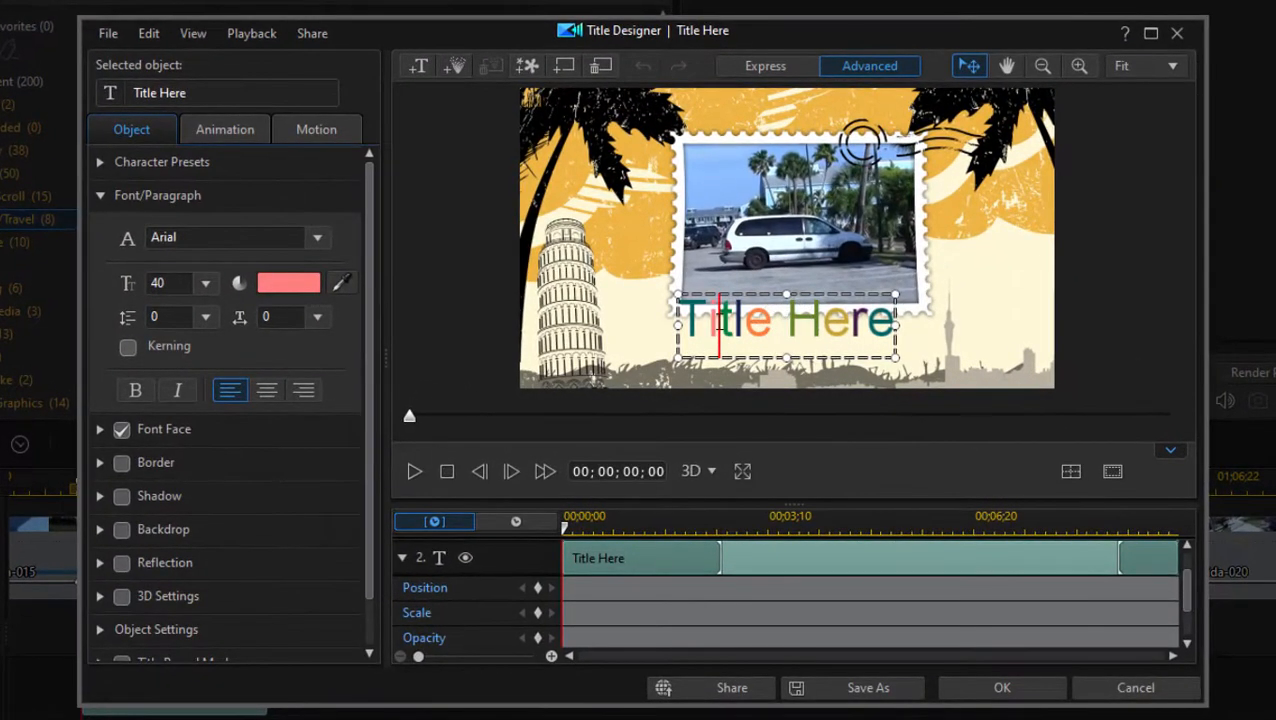
type("Biking the Beach")
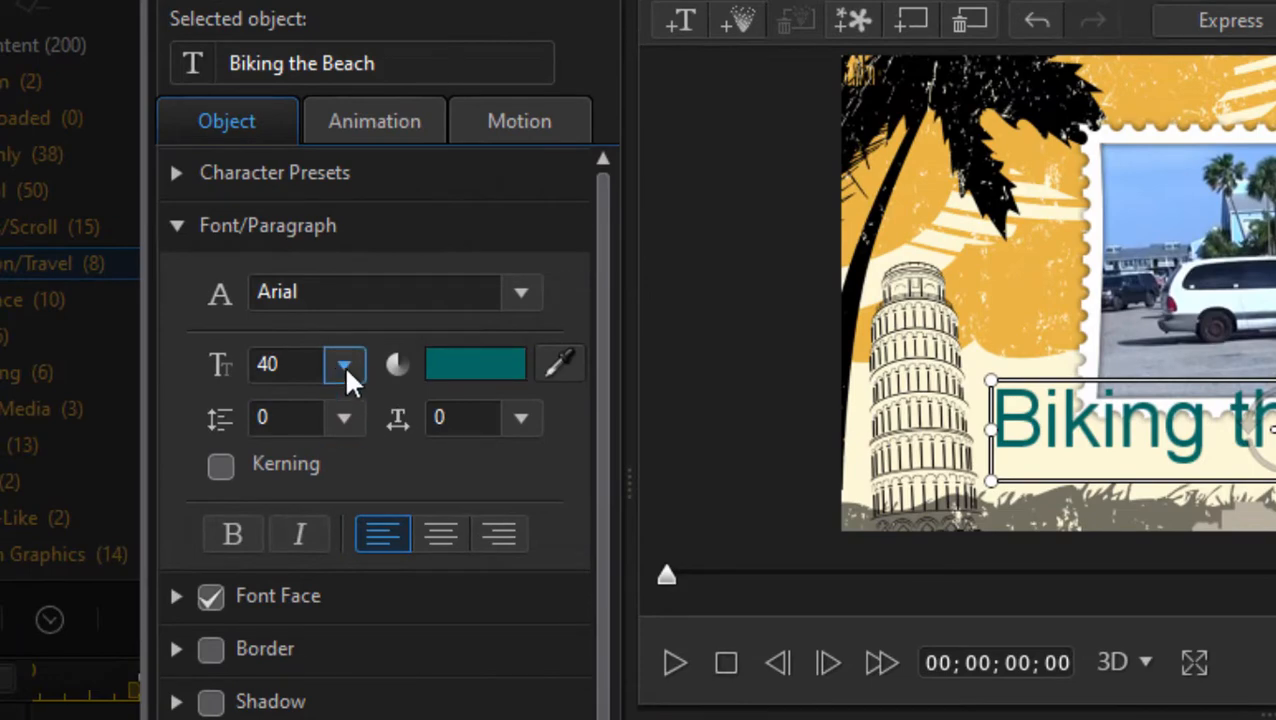
left_click(344, 364)
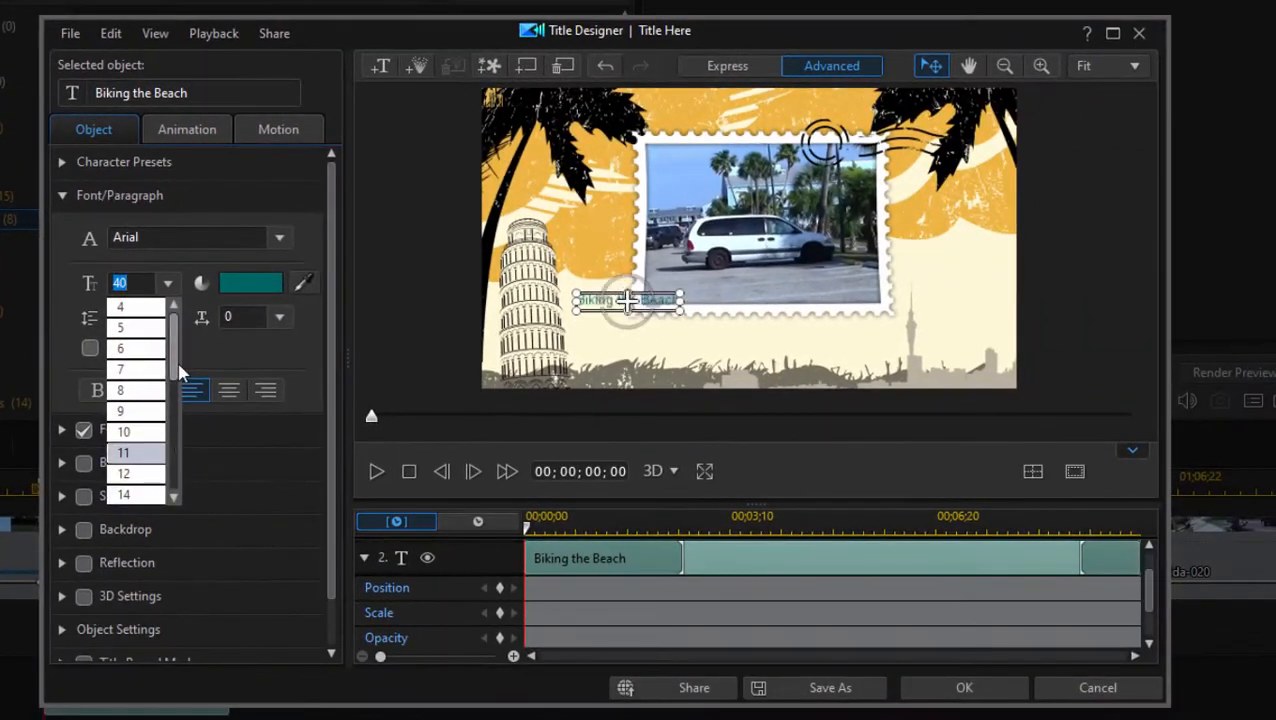
scroll("down", 3)
type("36")
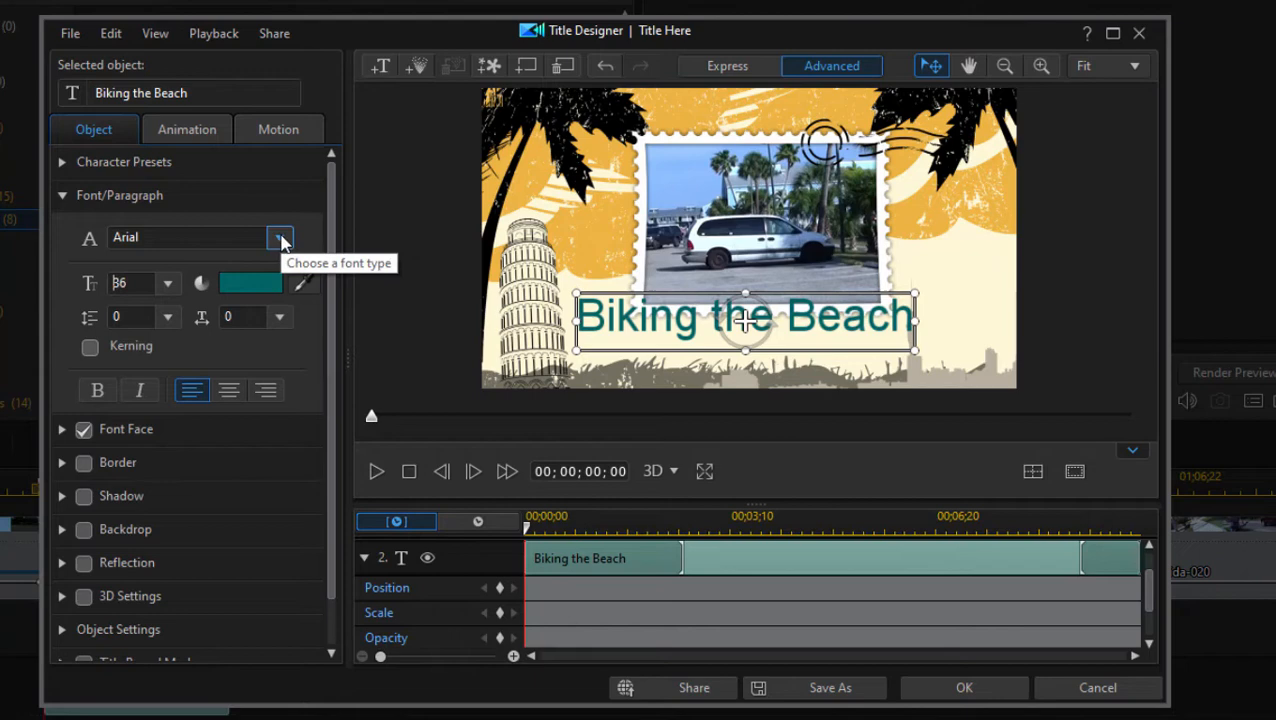
left_click(280, 236)
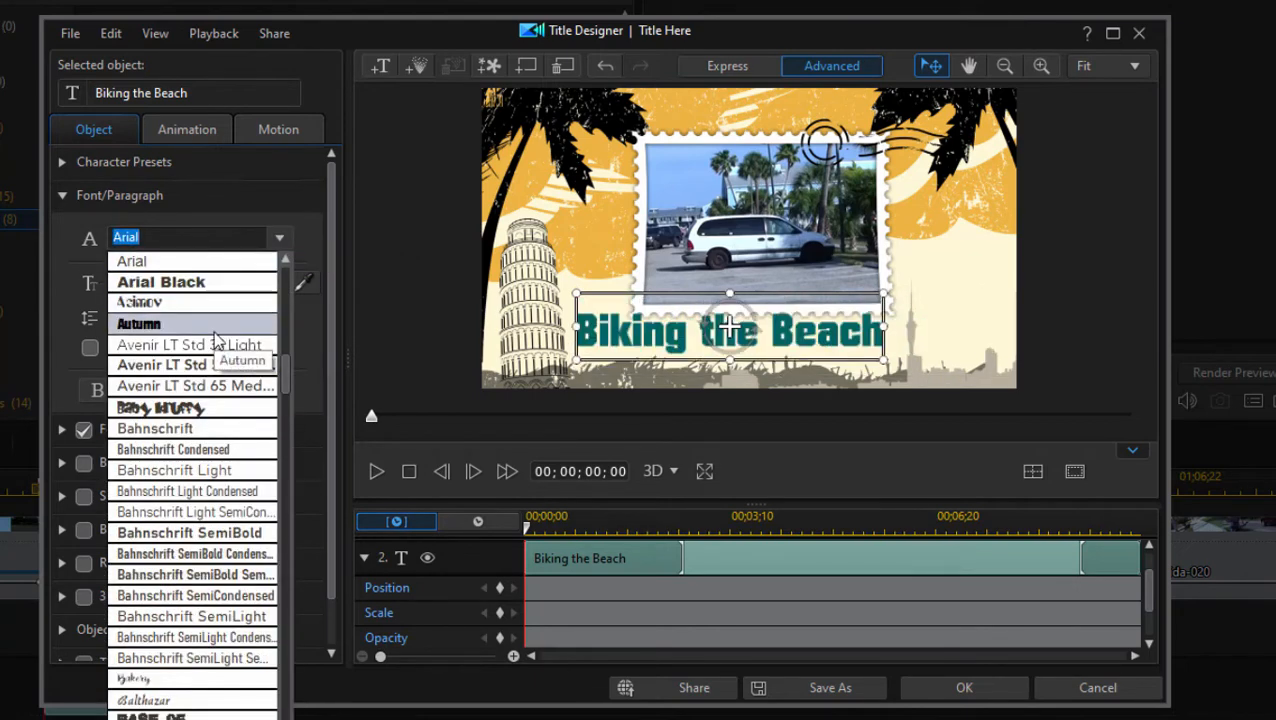
left_click(140, 324)
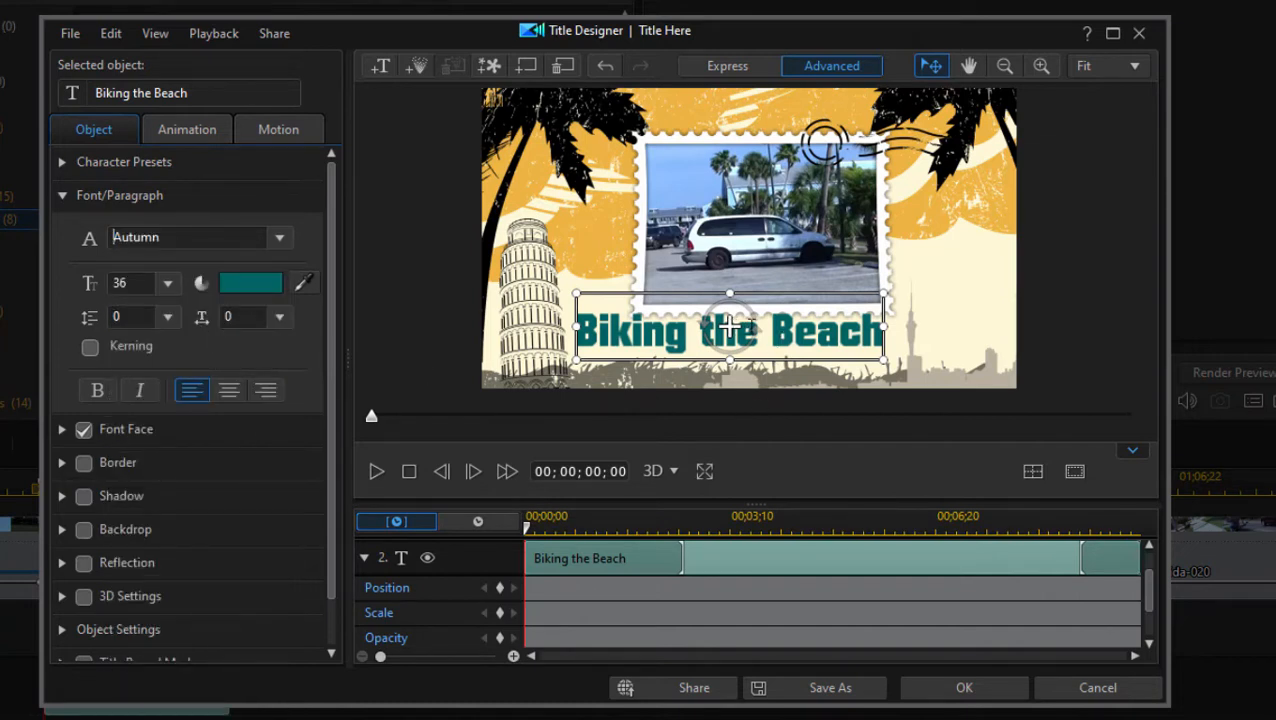
mouse_move(904, 504)
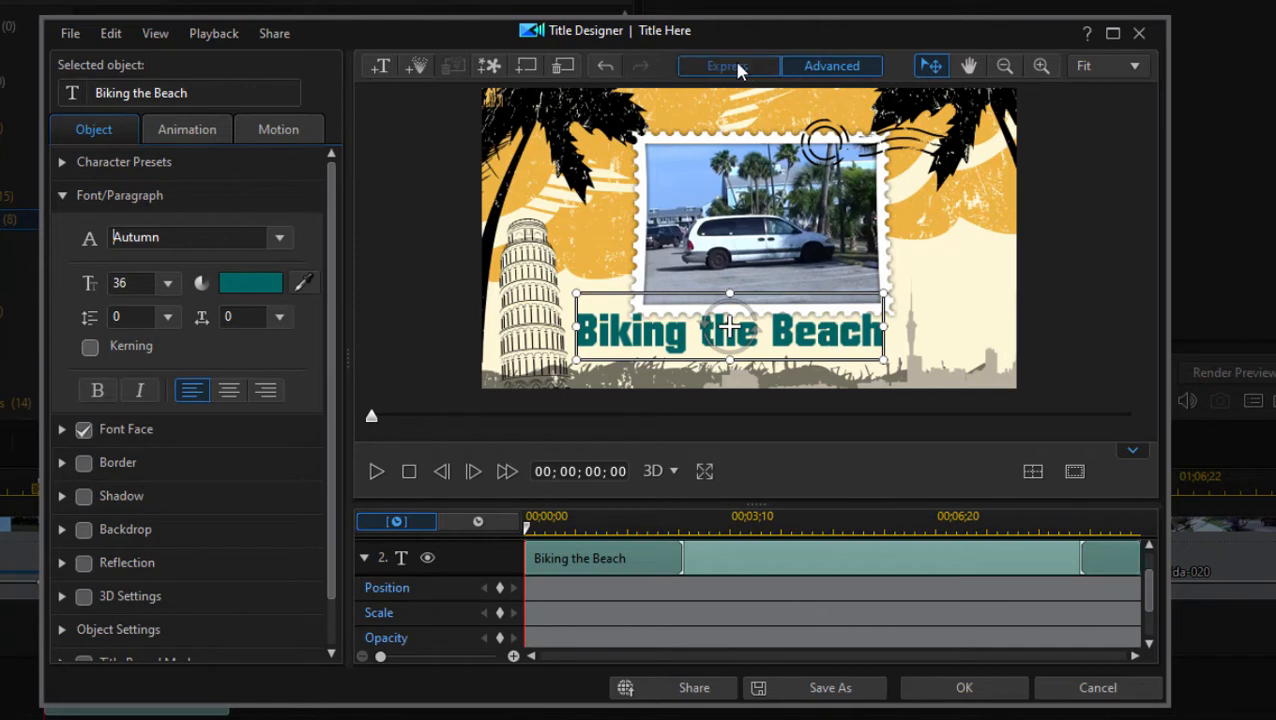
left_click(832, 64)
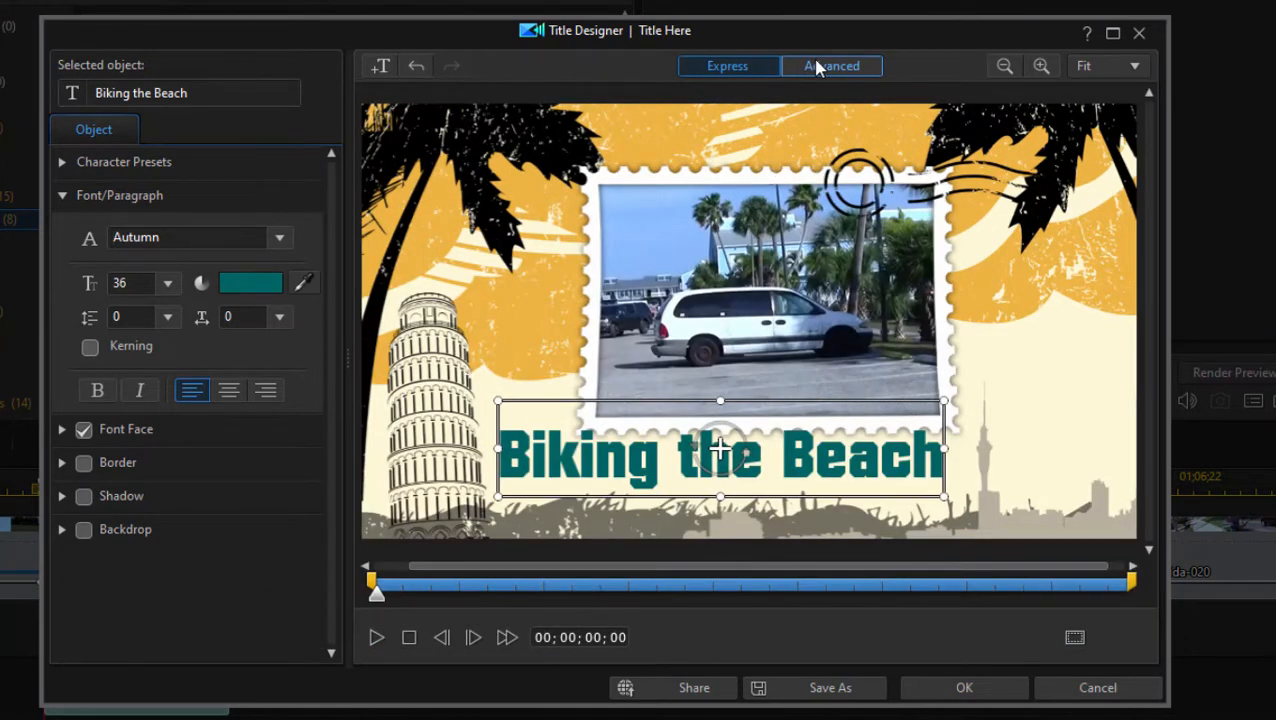
left_click(832, 64)
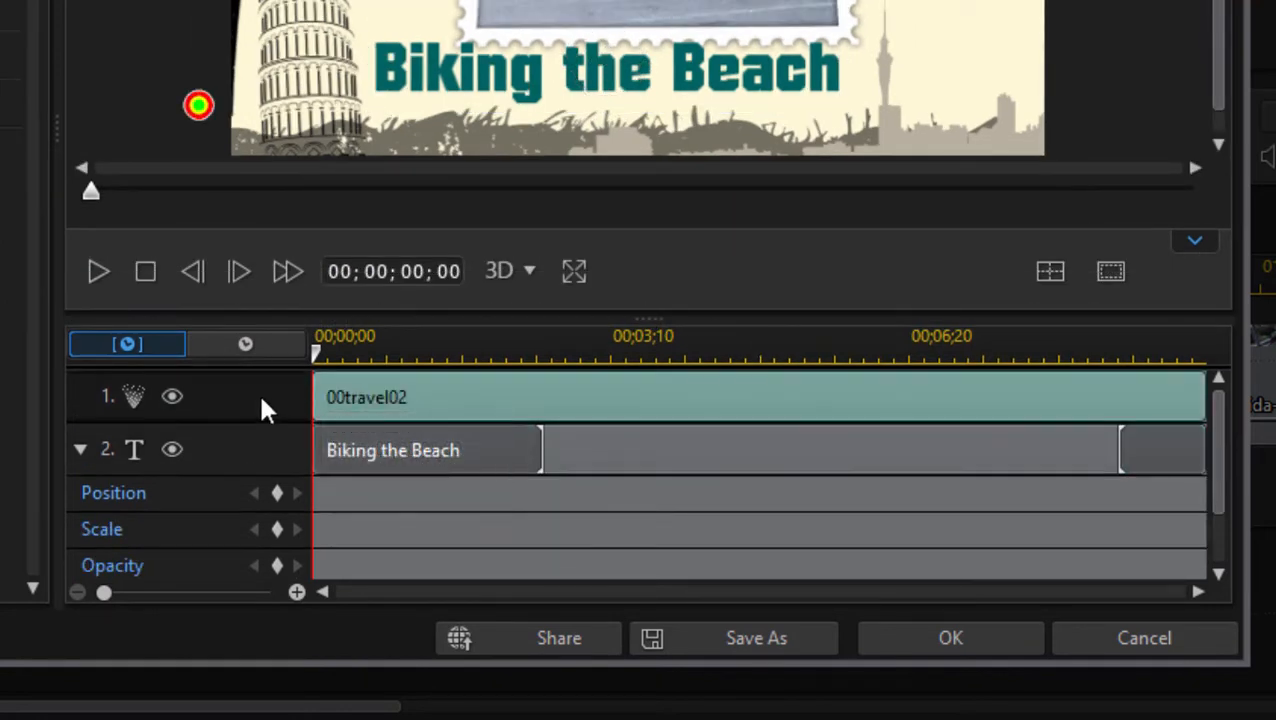
mouse_move(366, 404)
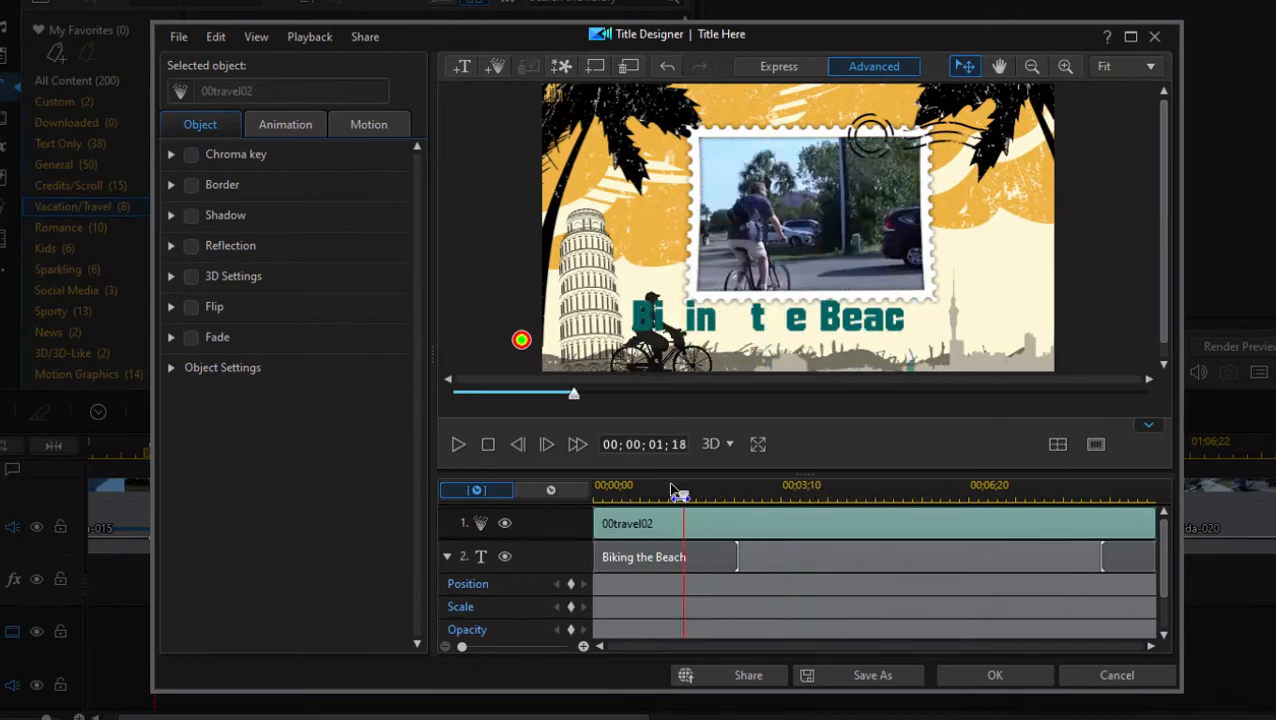
- Scrub the Title Designer preview through the animation to near the clip's end
left_click_drag(680, 496, 690, 496)
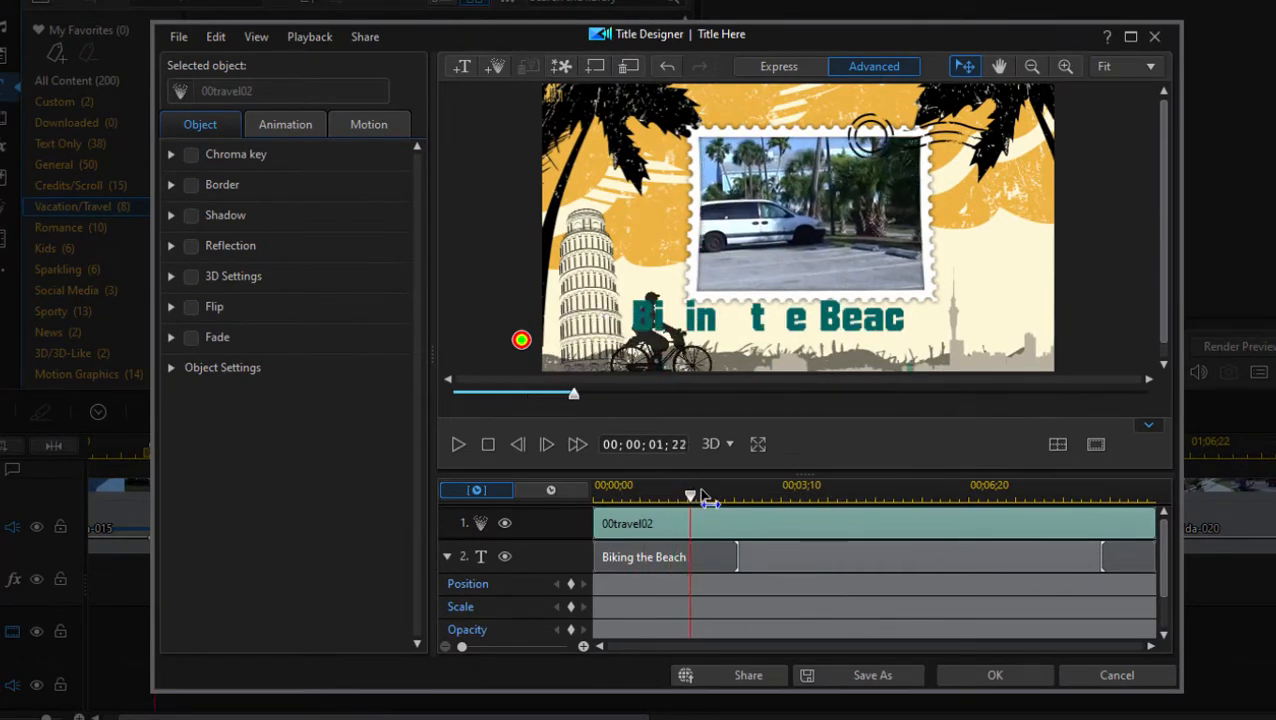
left_click_drag(690, 496, 936, 496)
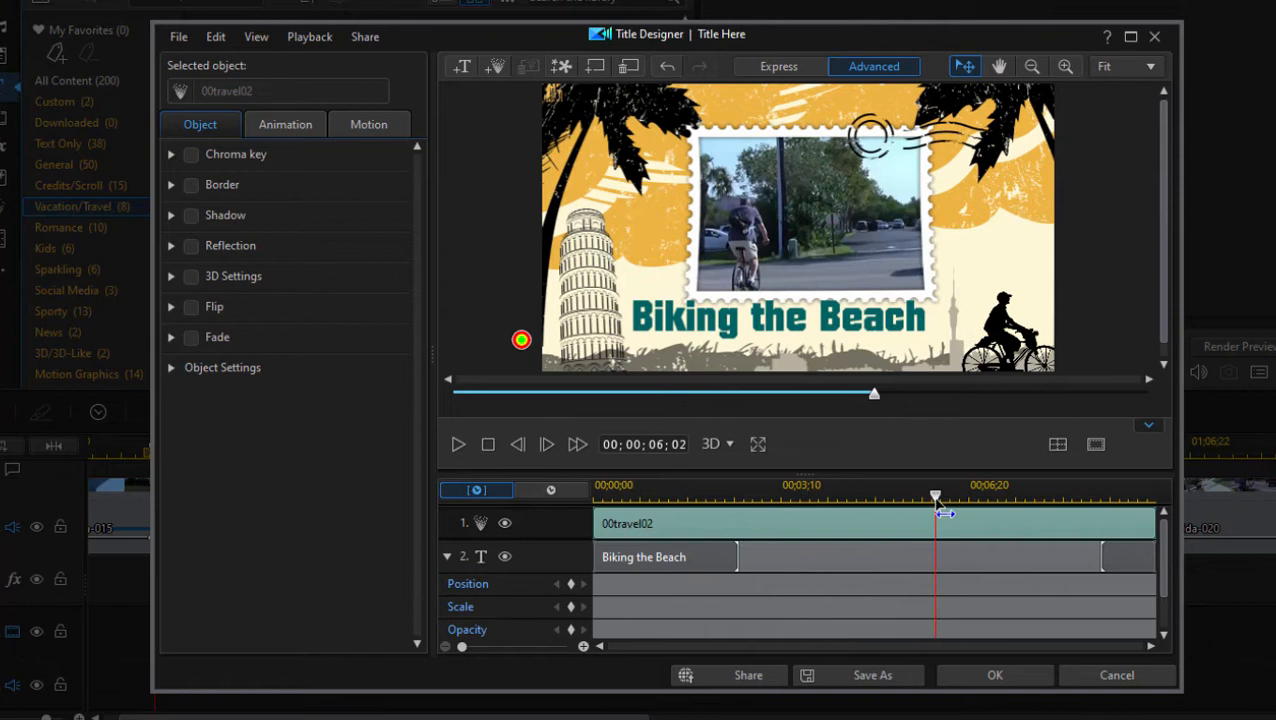
left_click_drag(936, 496, 808, 496)
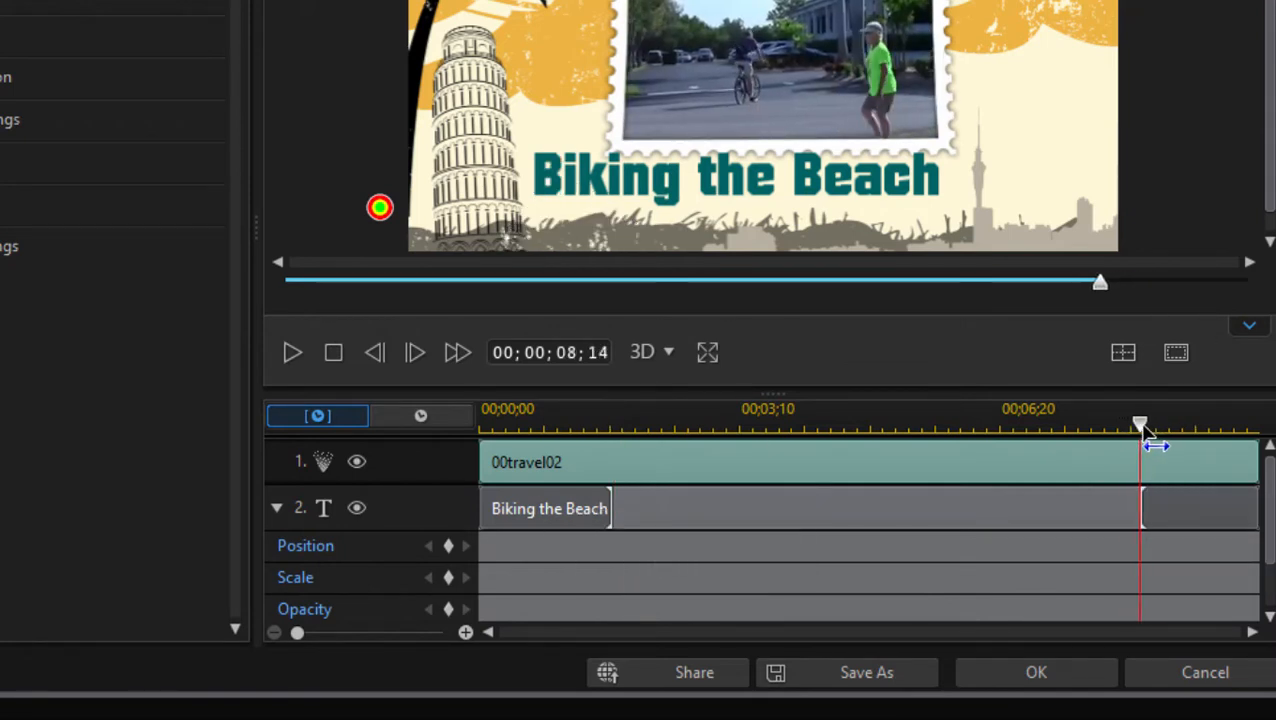
left_click_drag(1140, 424, 1204, 424)
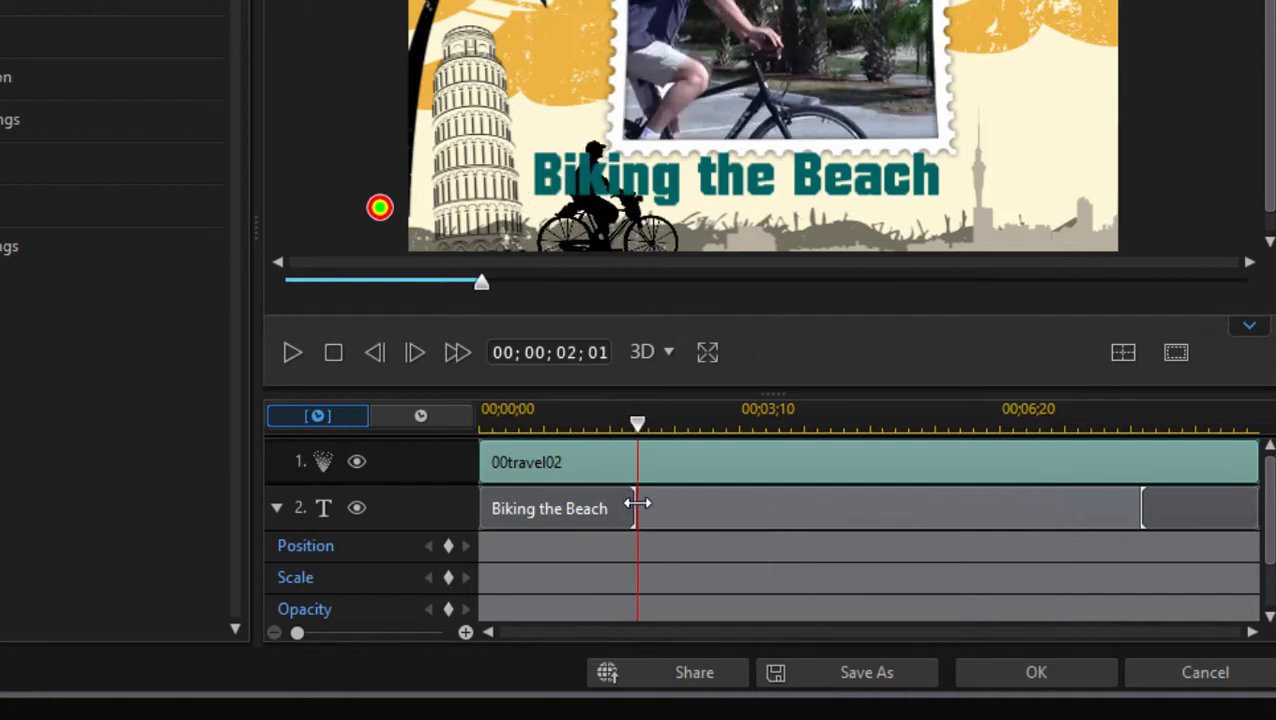
- Collapse track 2's Position, Scale and Opacity keyframe rows
scroll("down", 3)
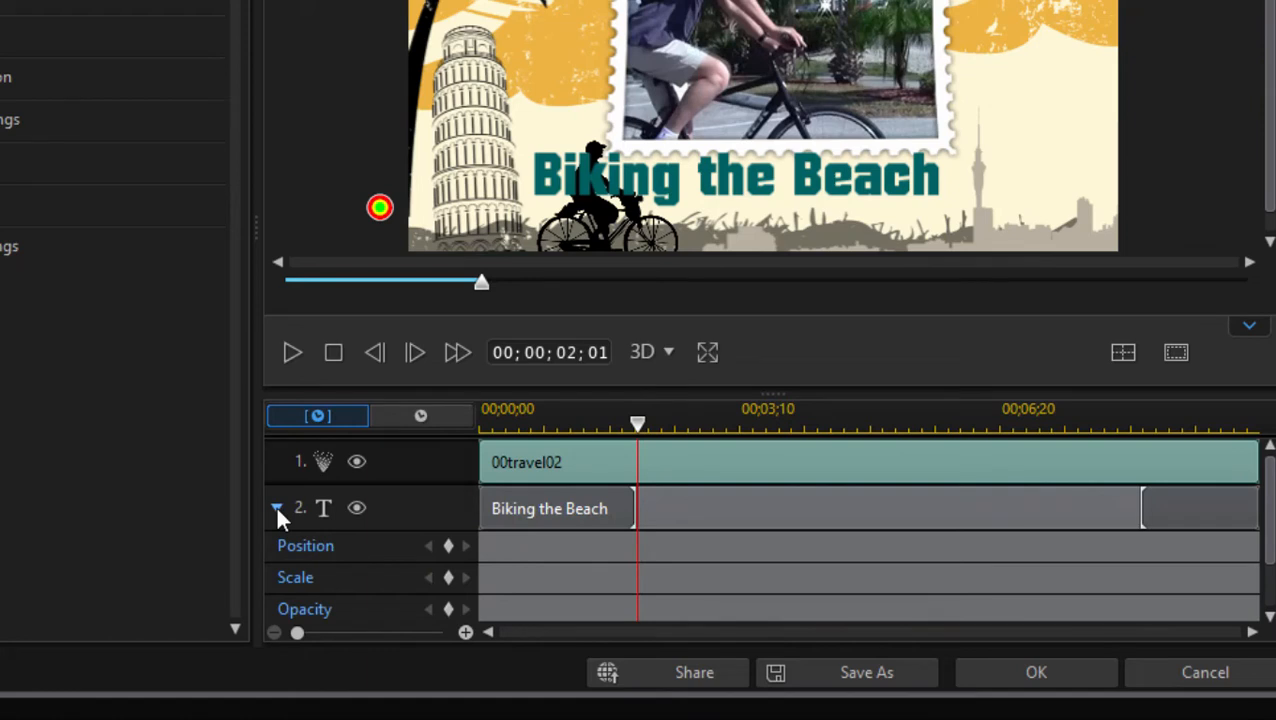
left_click(276, 508)
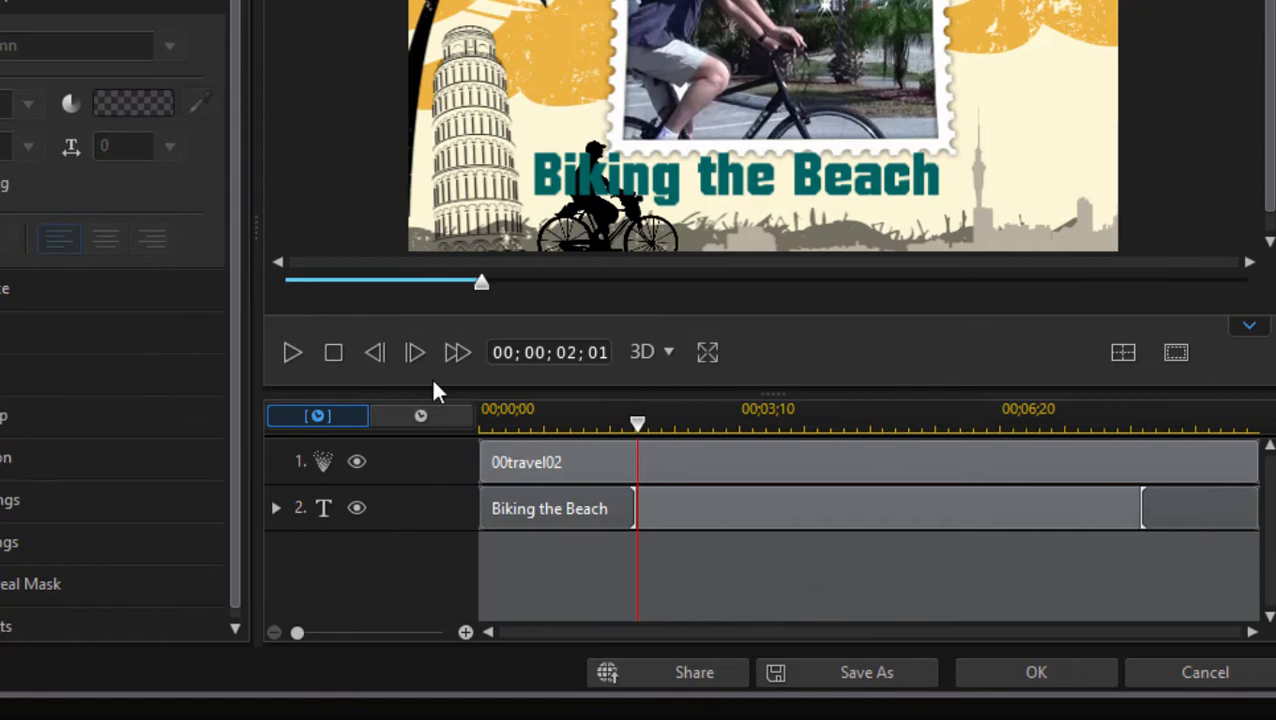
mouse_move(548, 524)
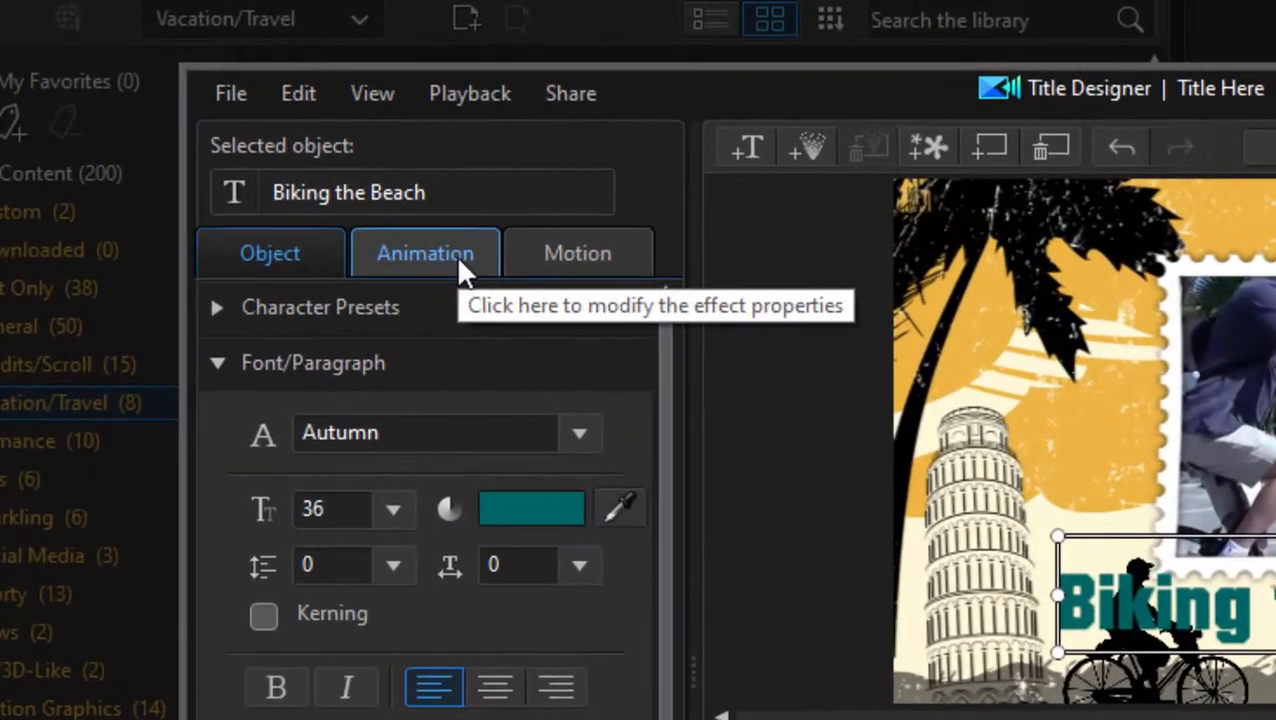
- Review the In Animation effects down to the applied Icicles entrance
left_click(424, 252)
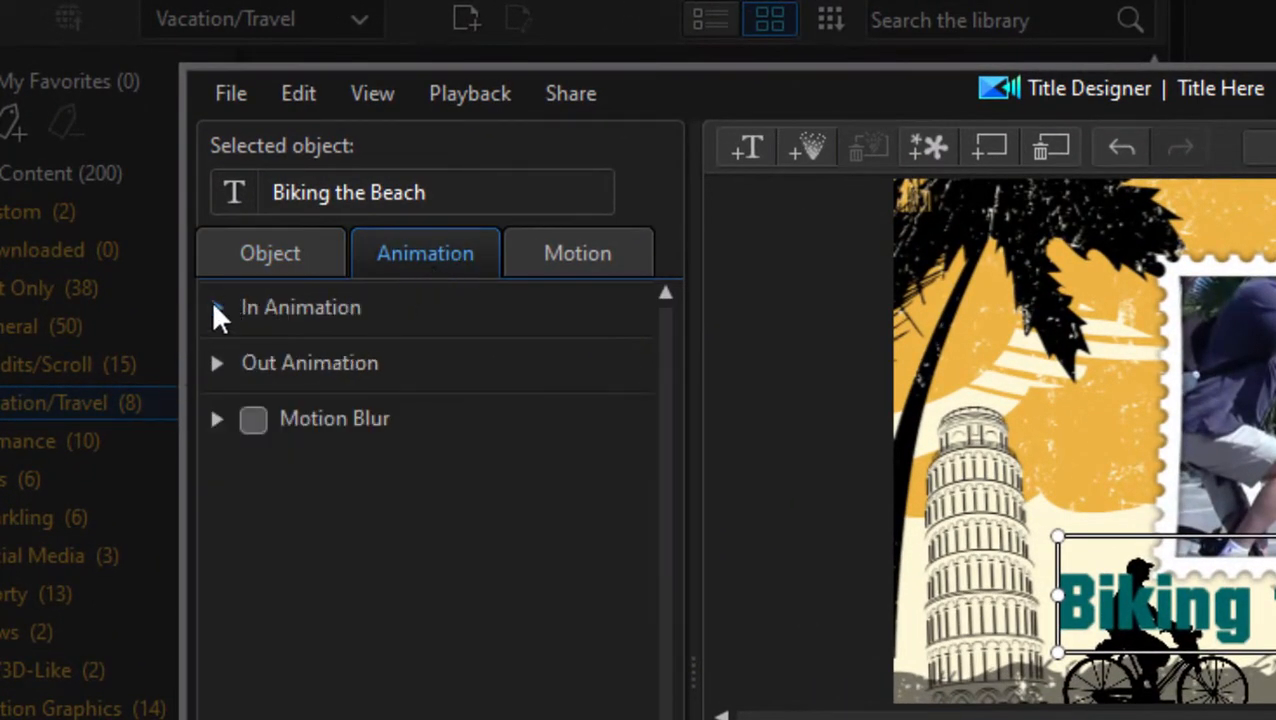
left_click(218, 308)
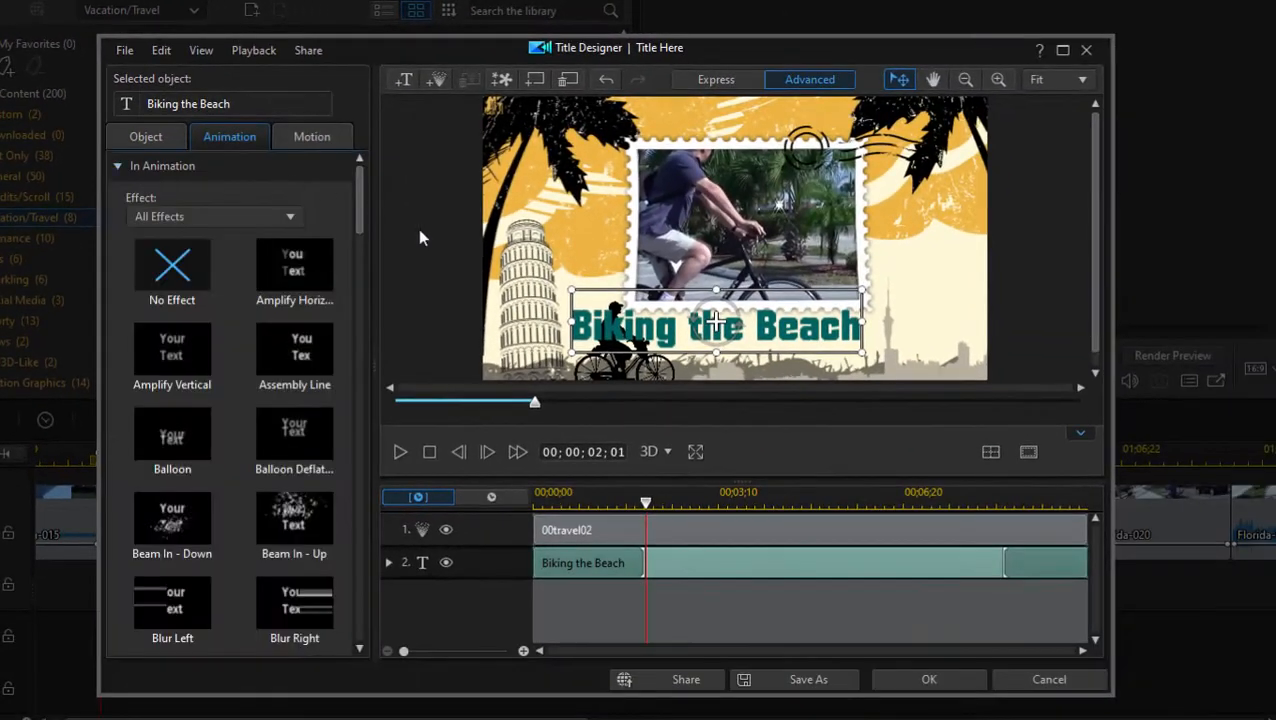
scroll("down", 3)
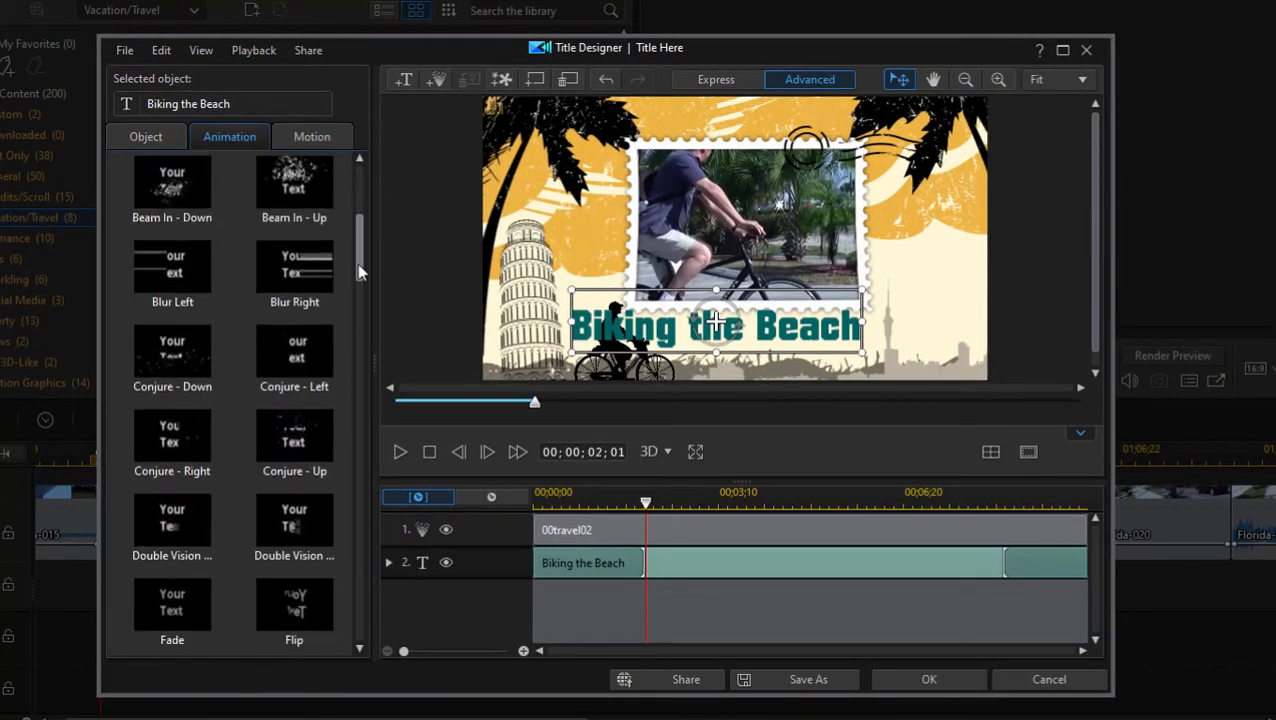
scroll("down", 3)
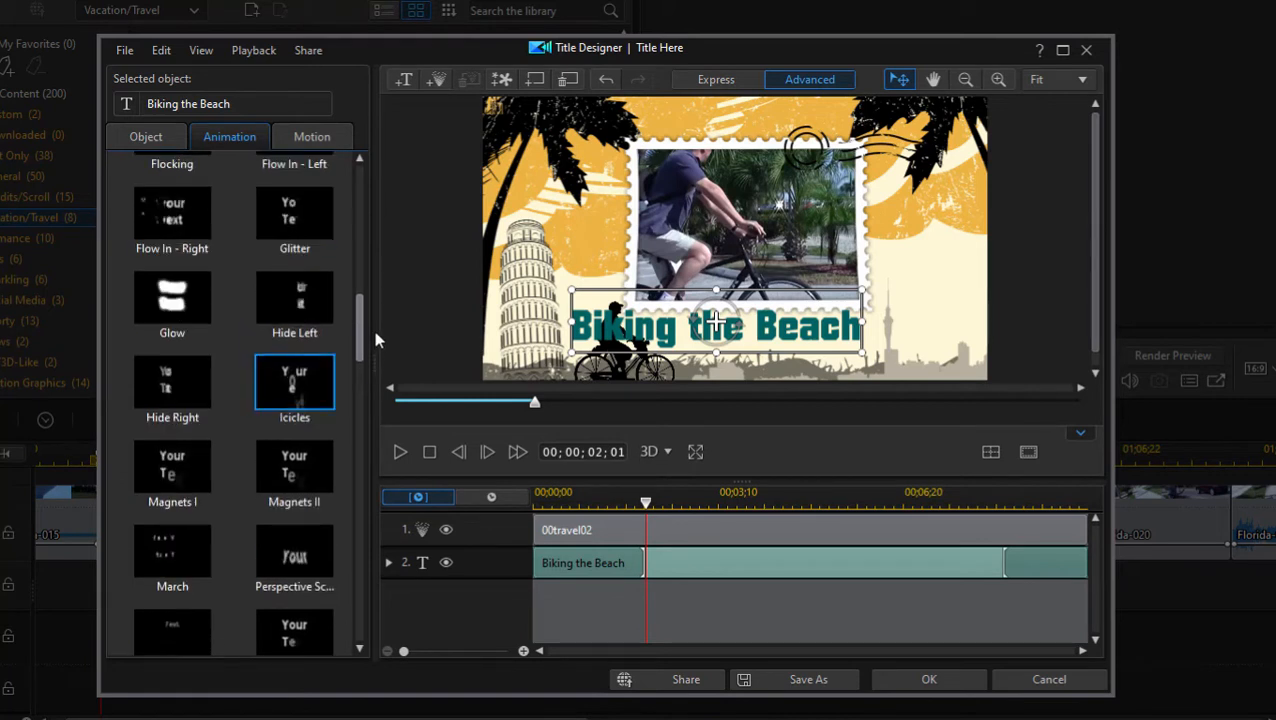
scroll("down", 3)
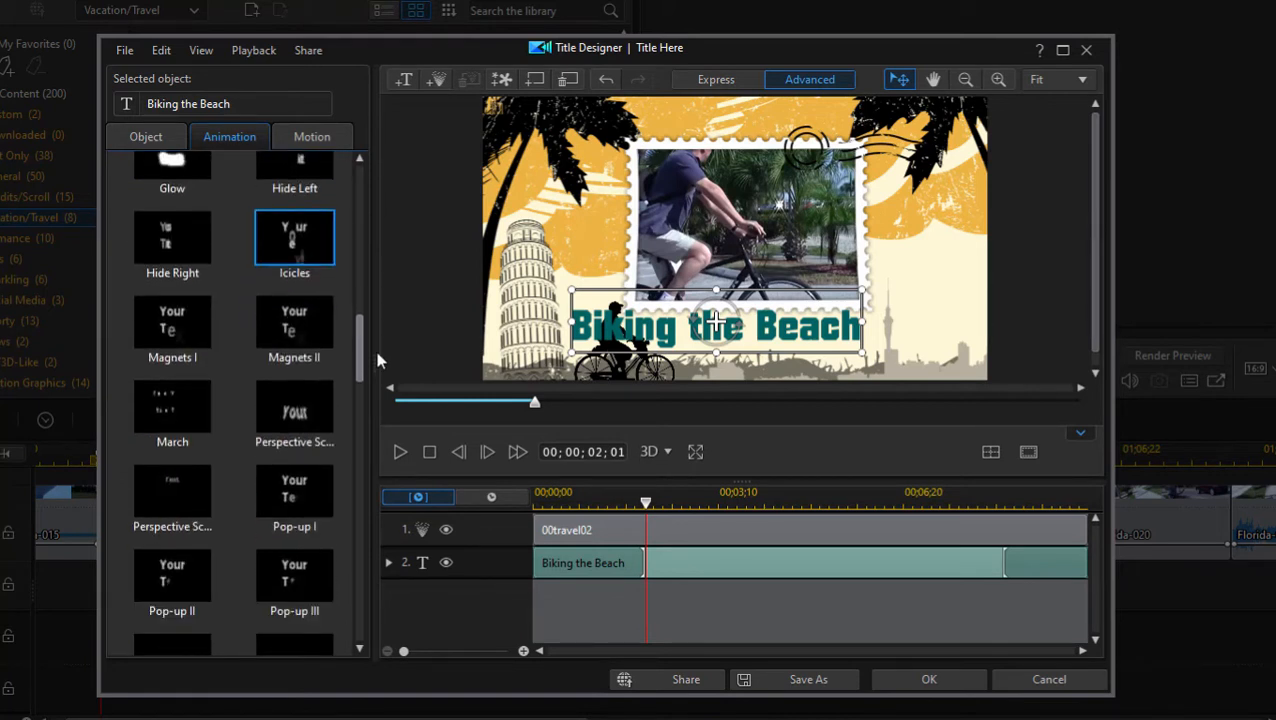
mouse_move(294, 410)
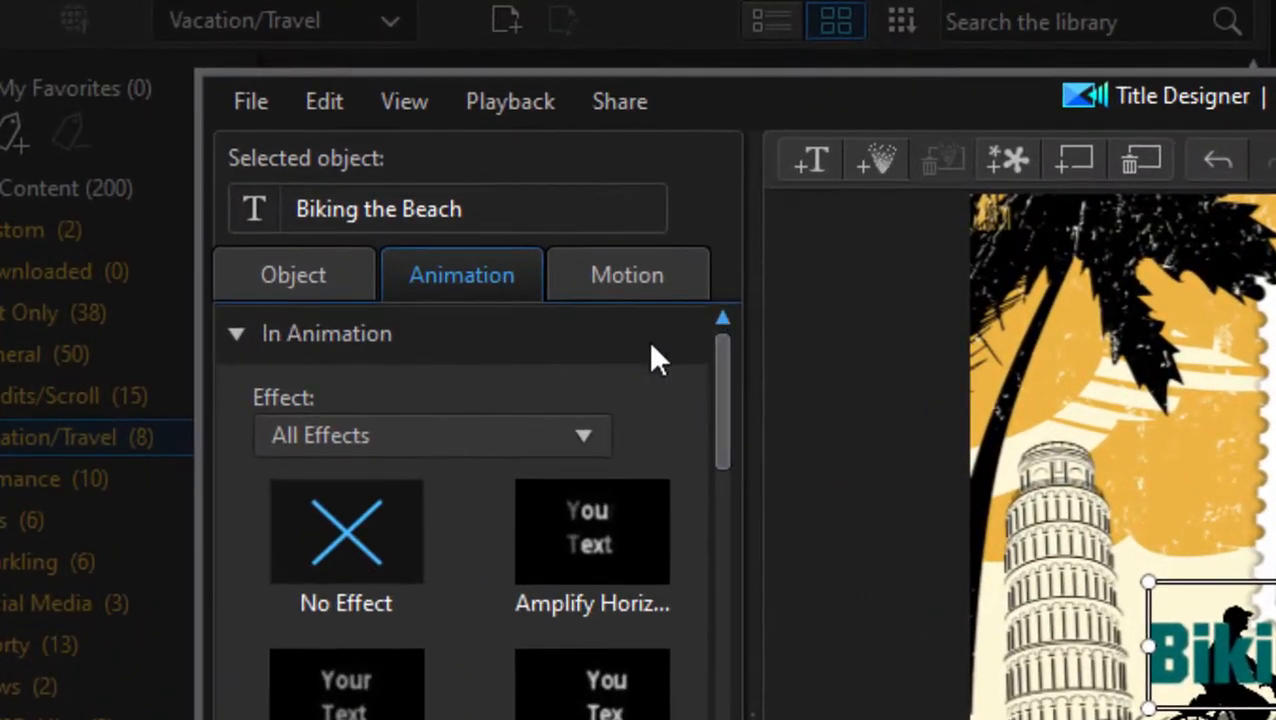
- Collapse the entrance list and reveal the Out Animation choices
left_click(236, 332)
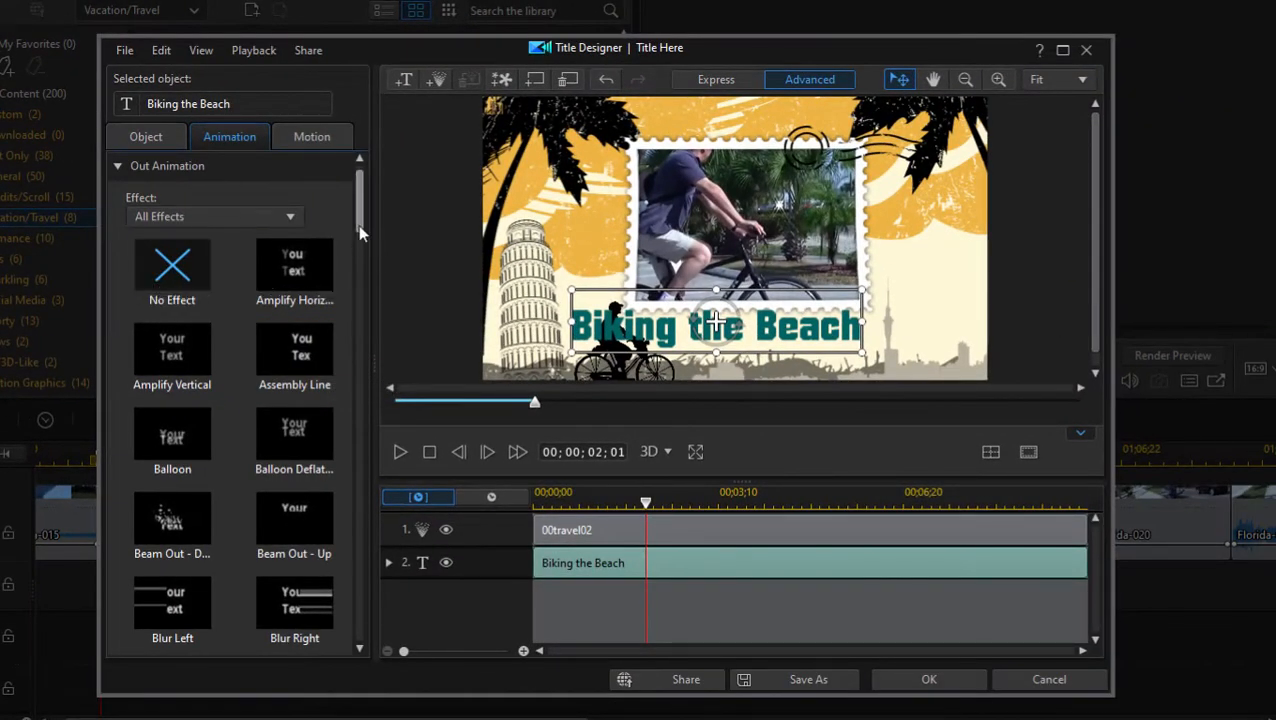
scroll("down", 3)
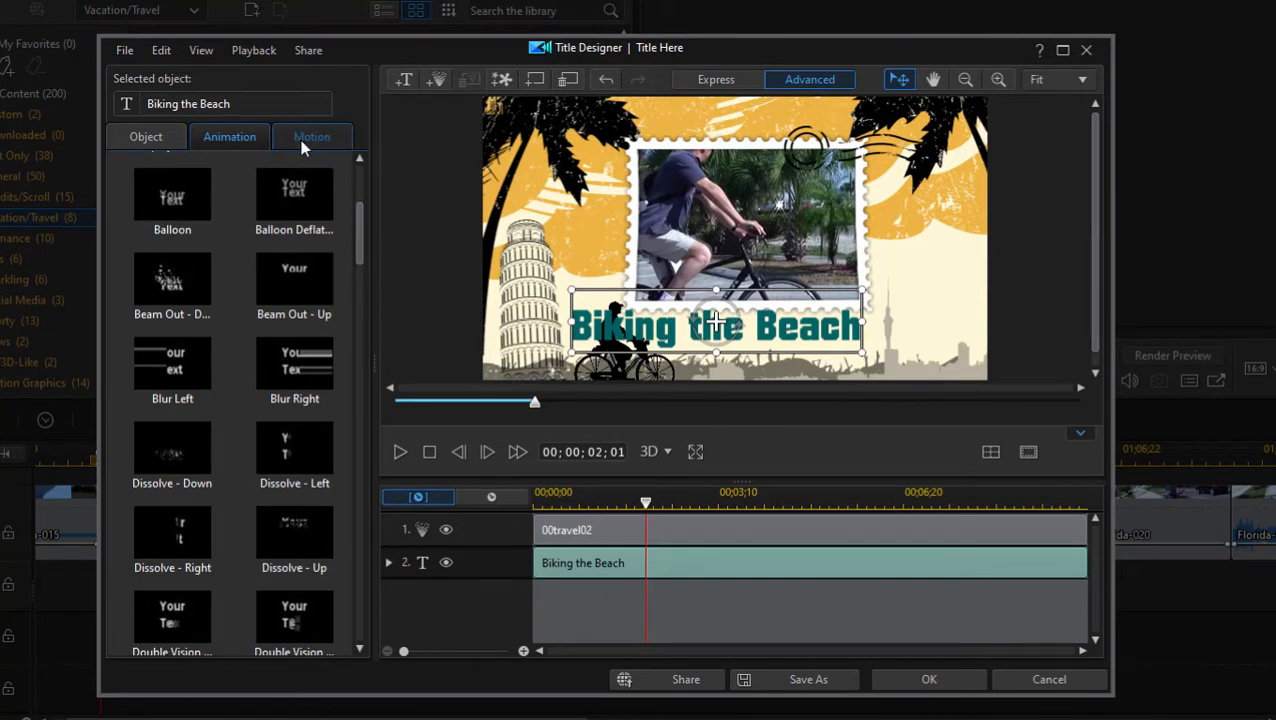
- Apply the wavy motion path to the title and preview it travelling
left_click(312, 136)
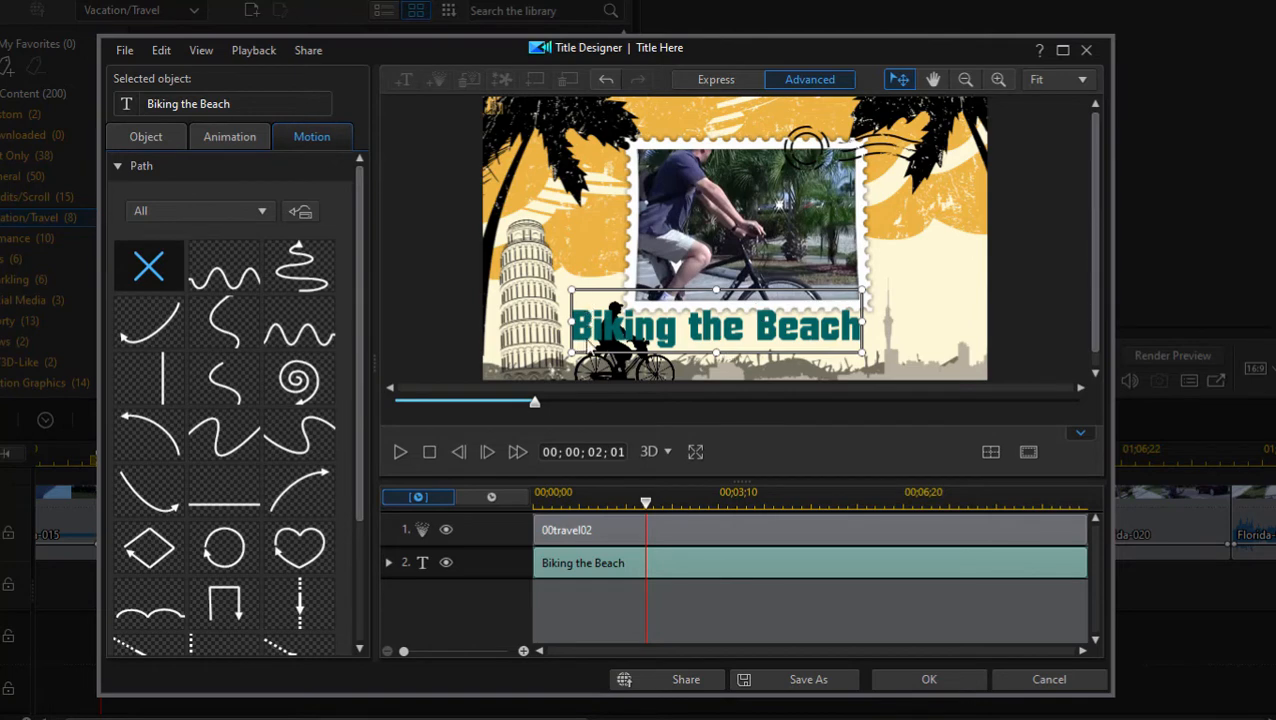
left_click(224, 264)
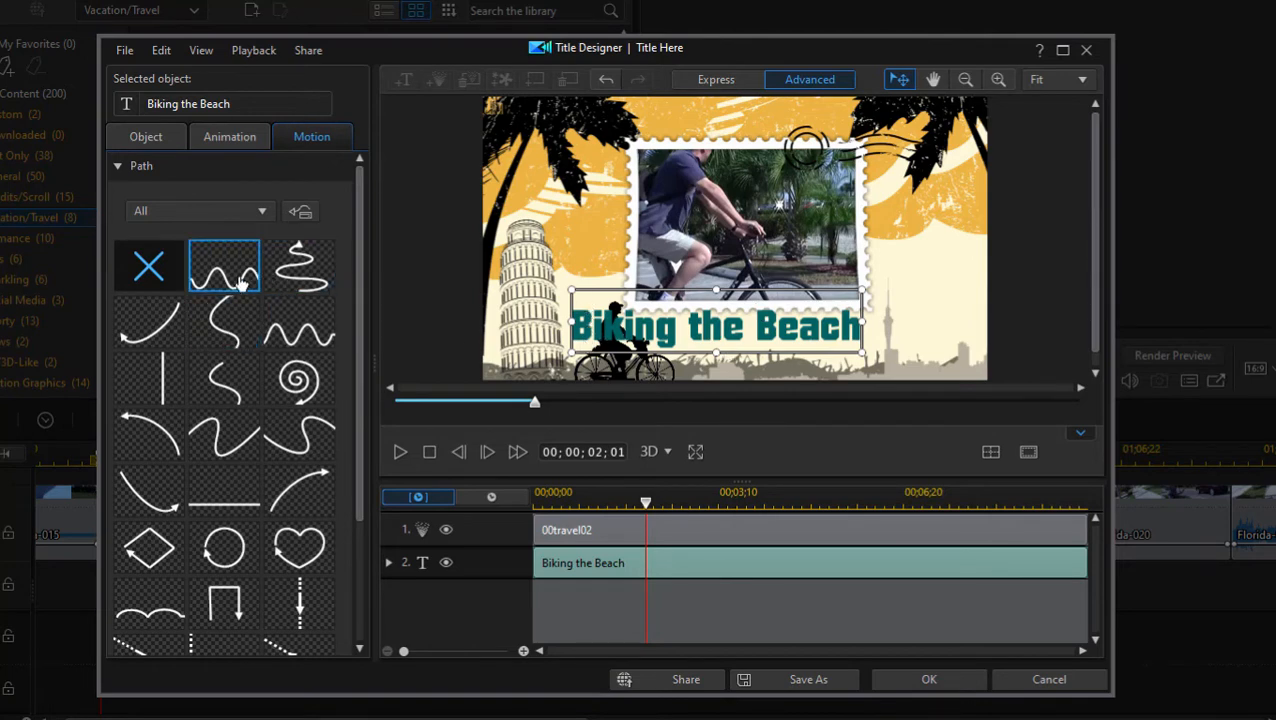
left_click(224, 264)
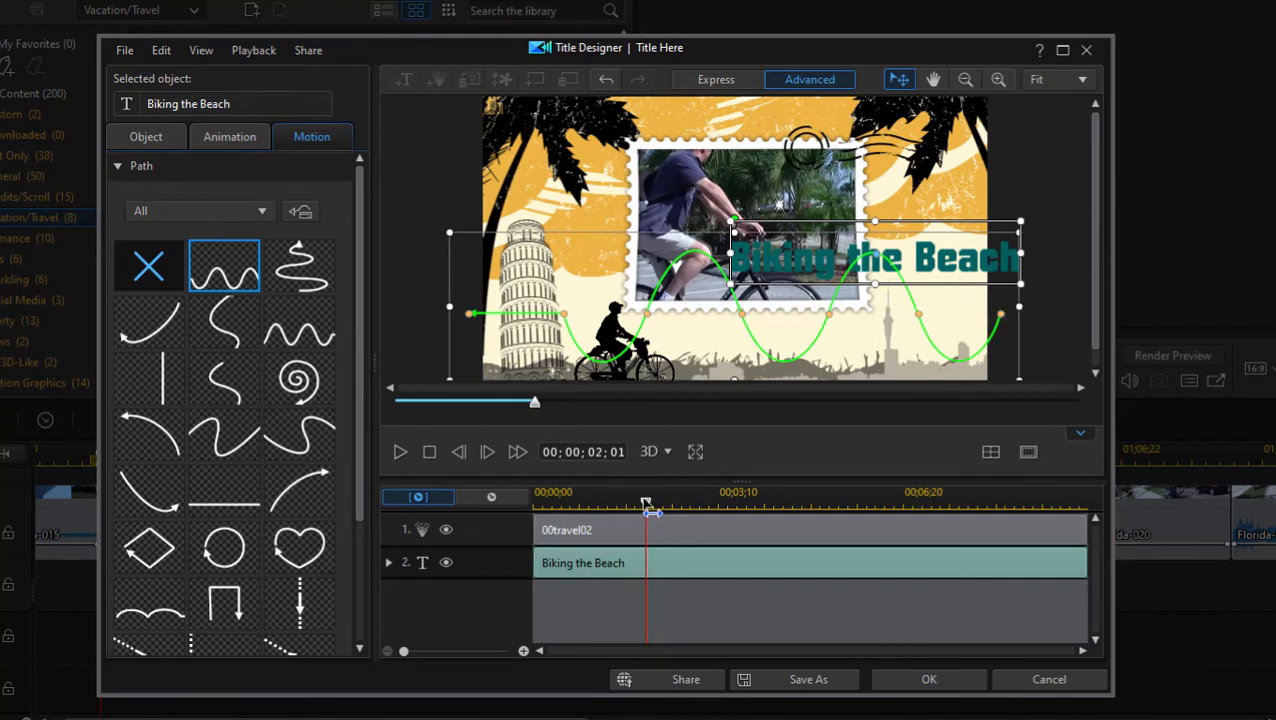
left_click_drag(646, 496, 612, 496)
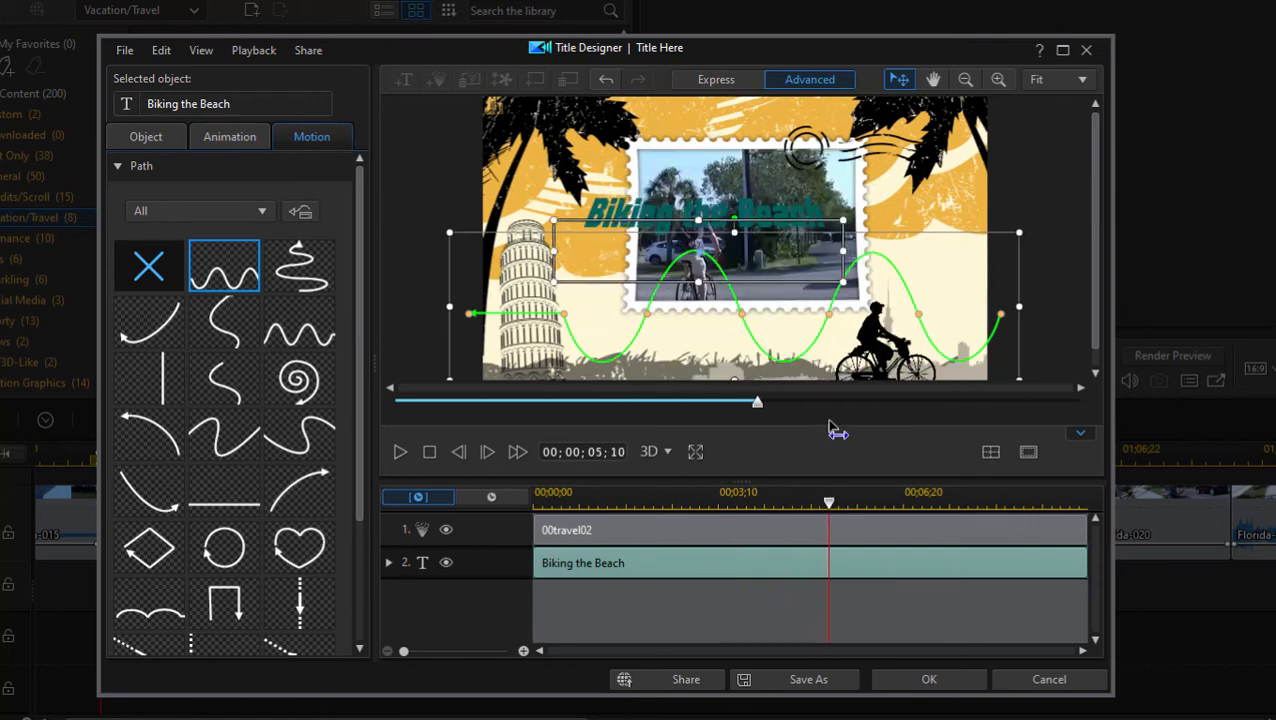
- Remove the motion path with No Effect and select the 00travel02 clip
left_click(148, 264)
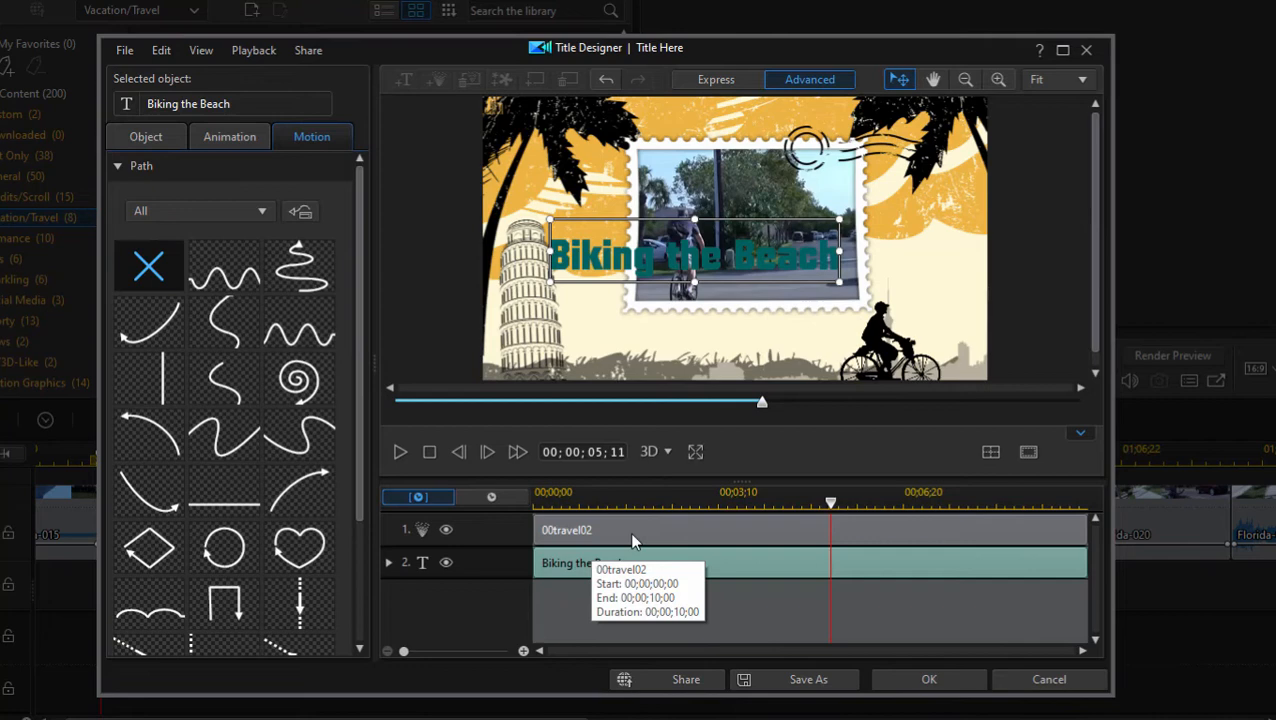
left_click(568, 530)
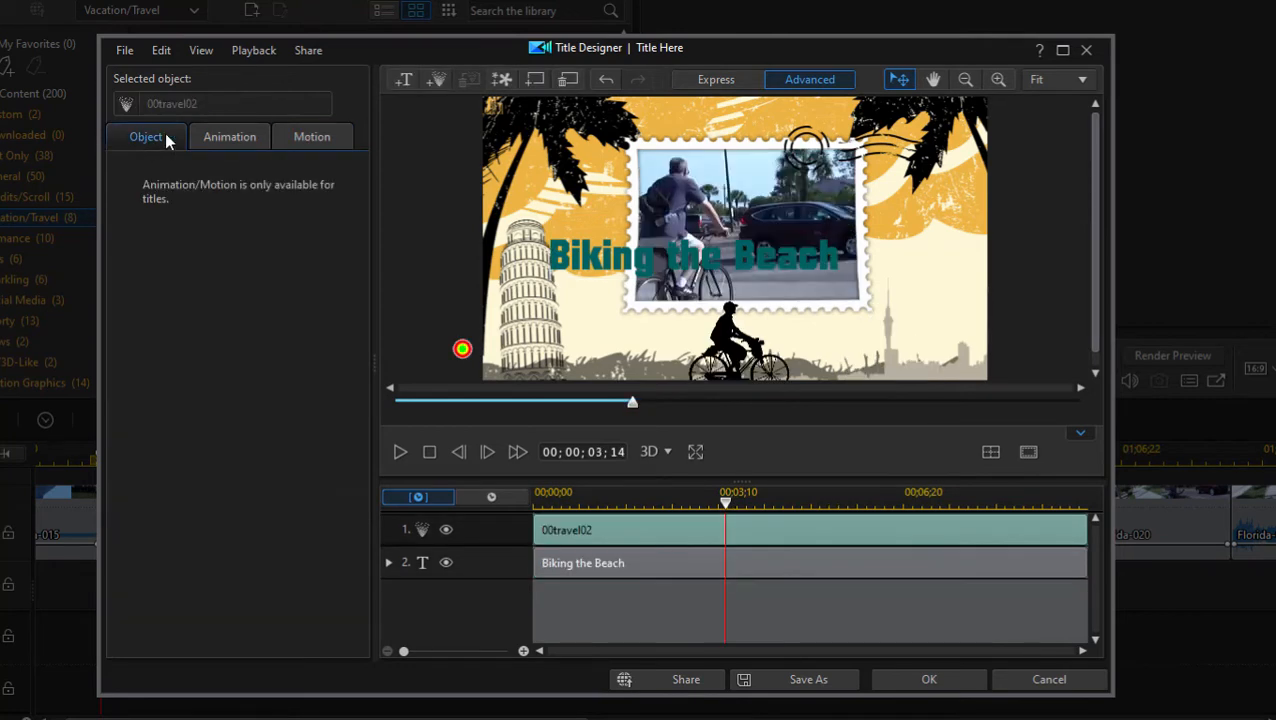
- Show the title's Object settings with Autumn font at size 36
left_click(692, 256)
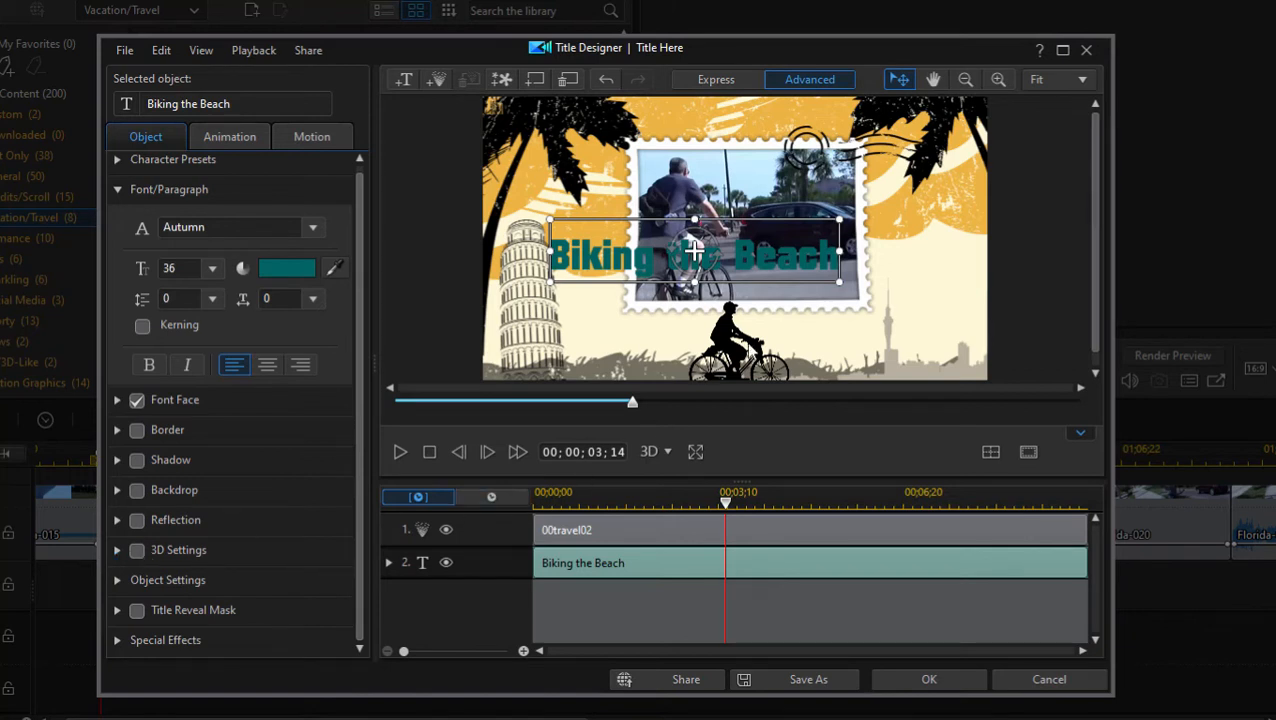
mouse_move(750, 628)
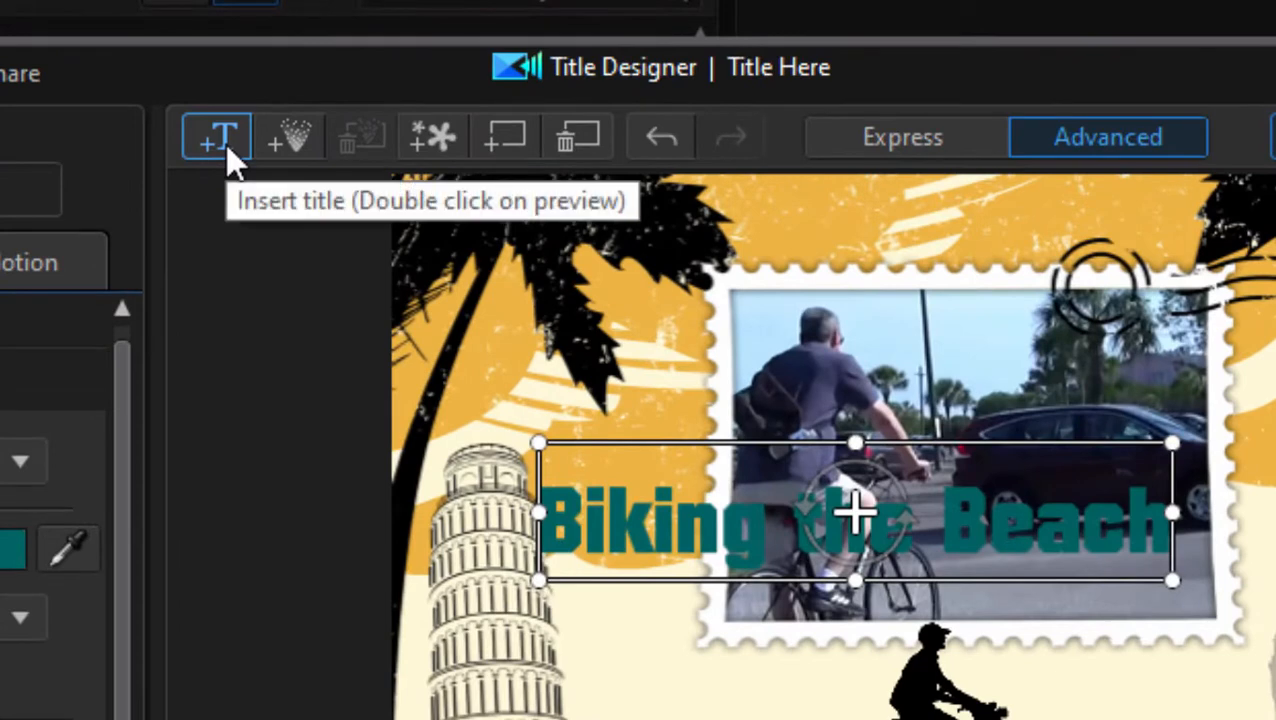
mouse_move(432, 136)
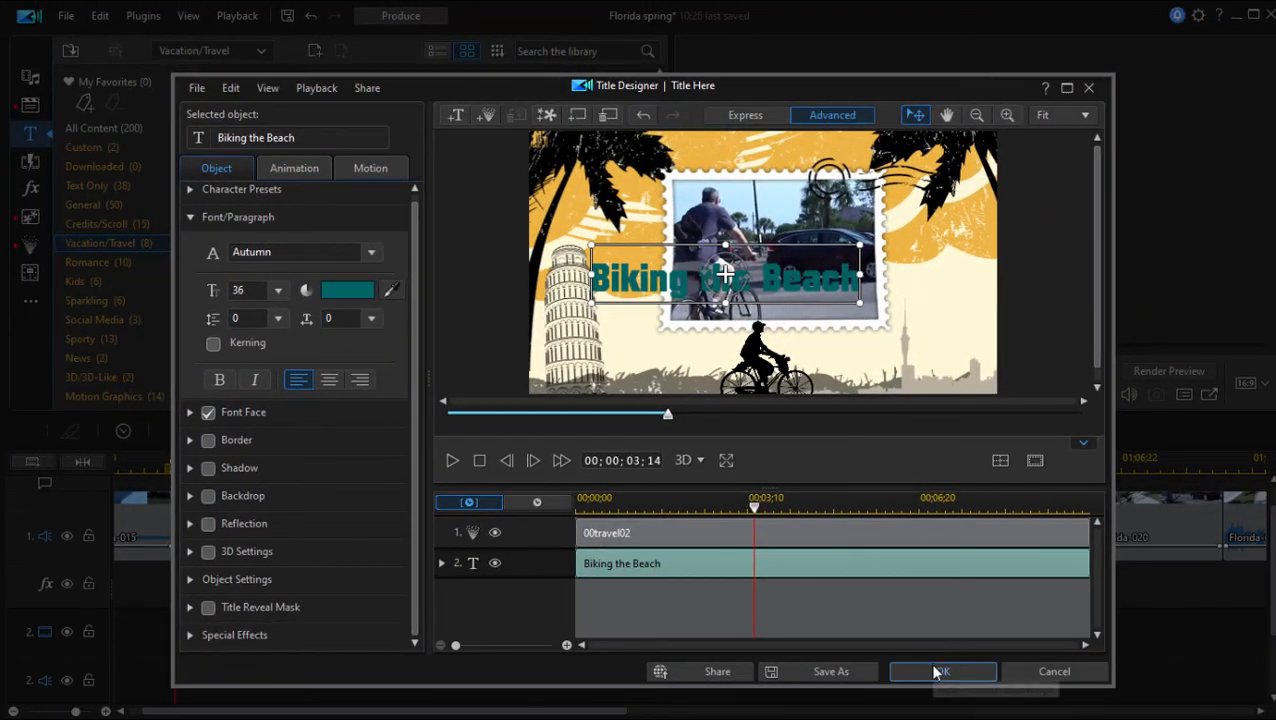
- Confirm the title onto track 2 and play then pause the timeline preview
left_click(942, 672)
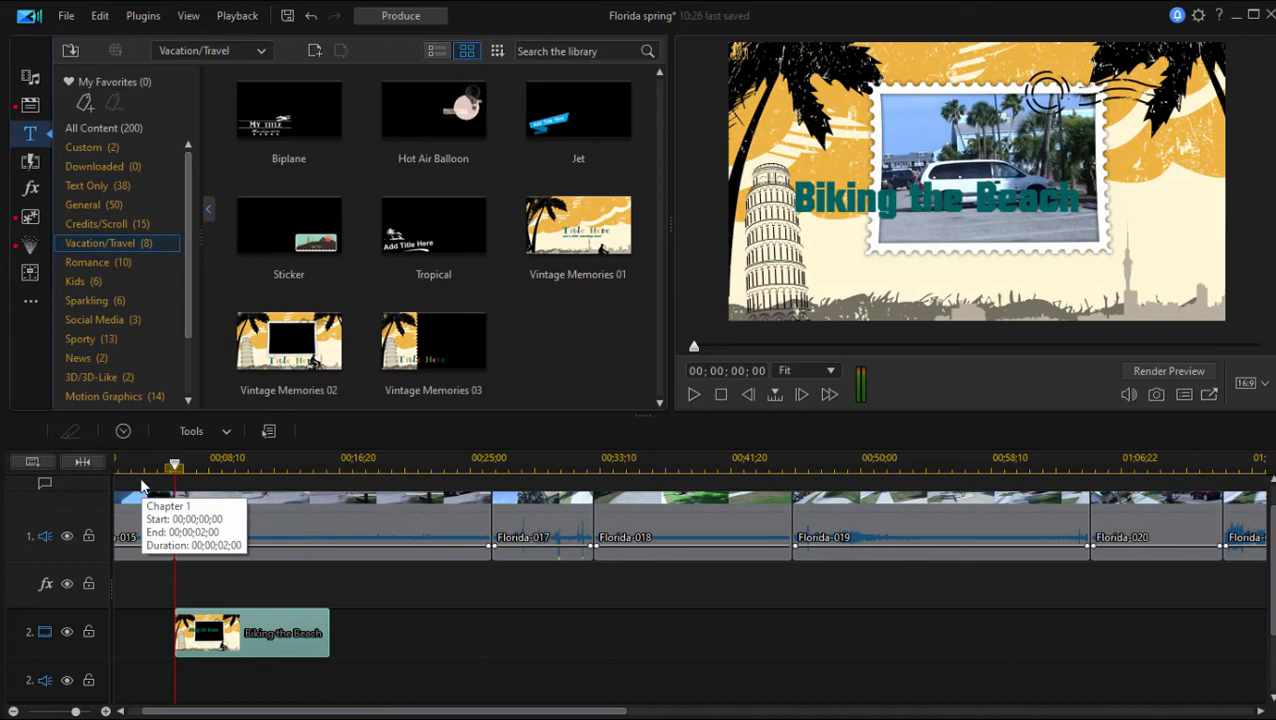
left_click(692, 394)
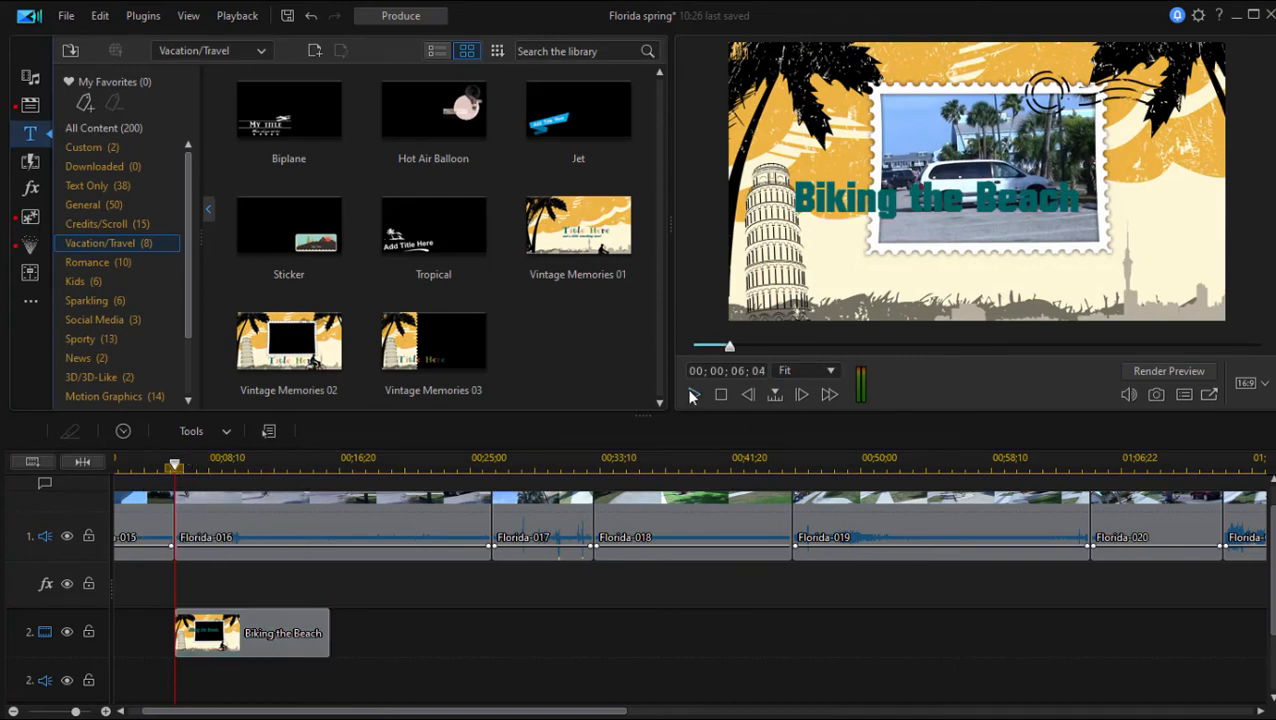
left_click(692, 394)
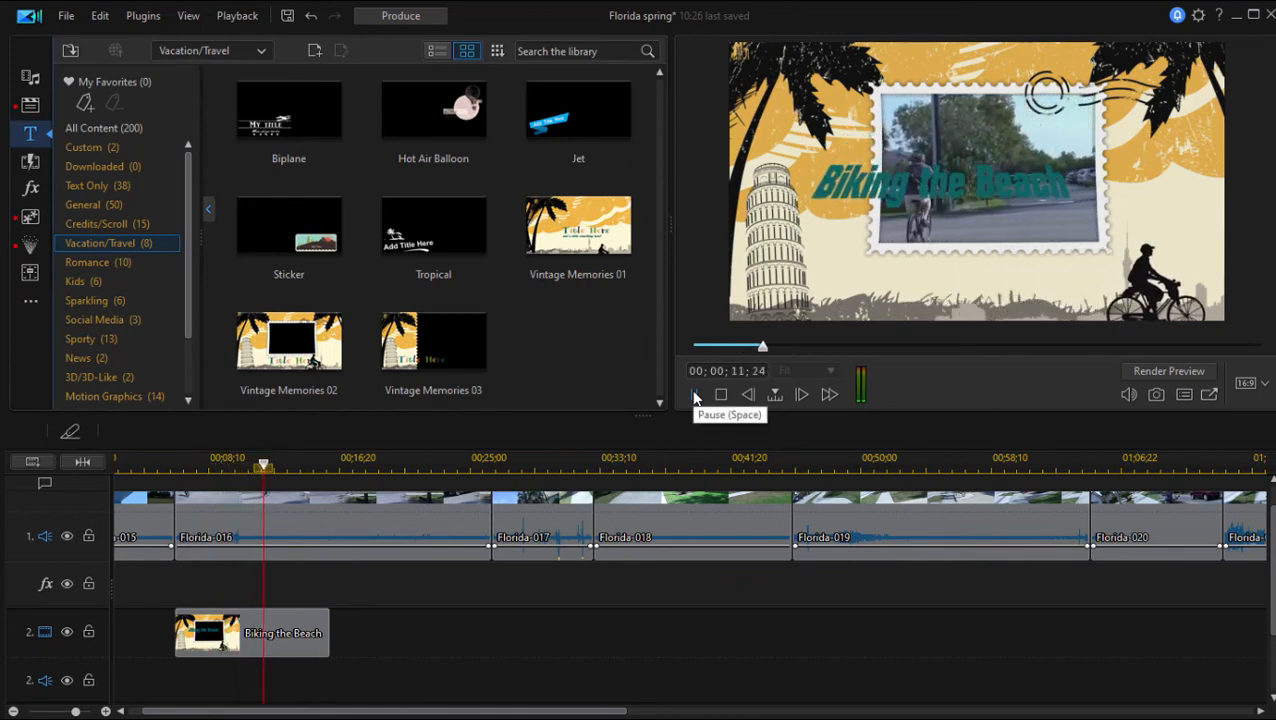
left_click(694, 392)
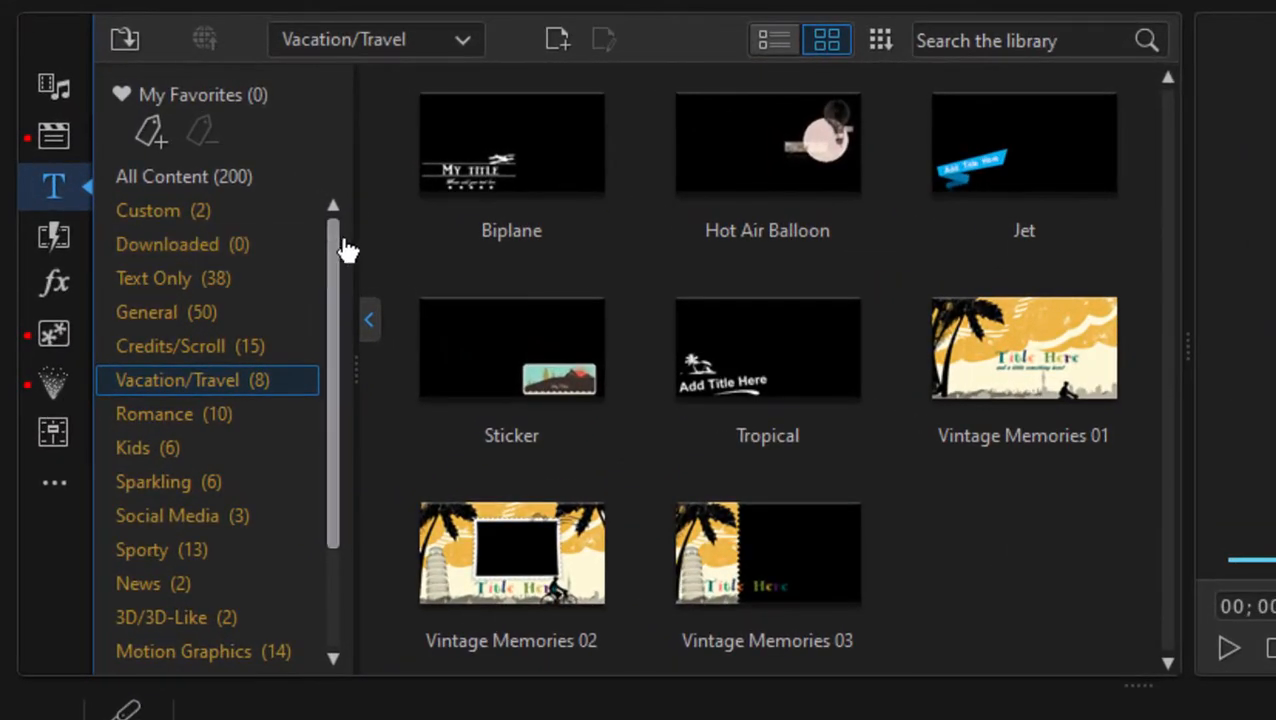
- Show All Content in the title library again
left_click(184, 176)
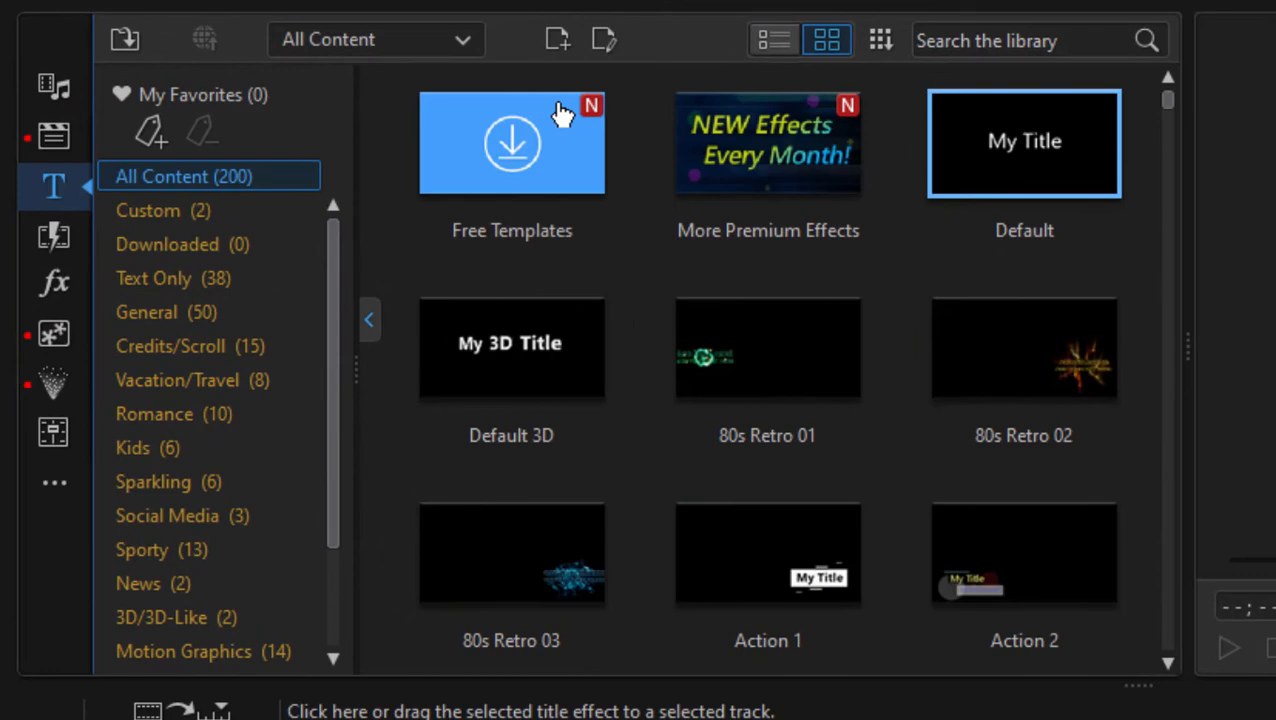